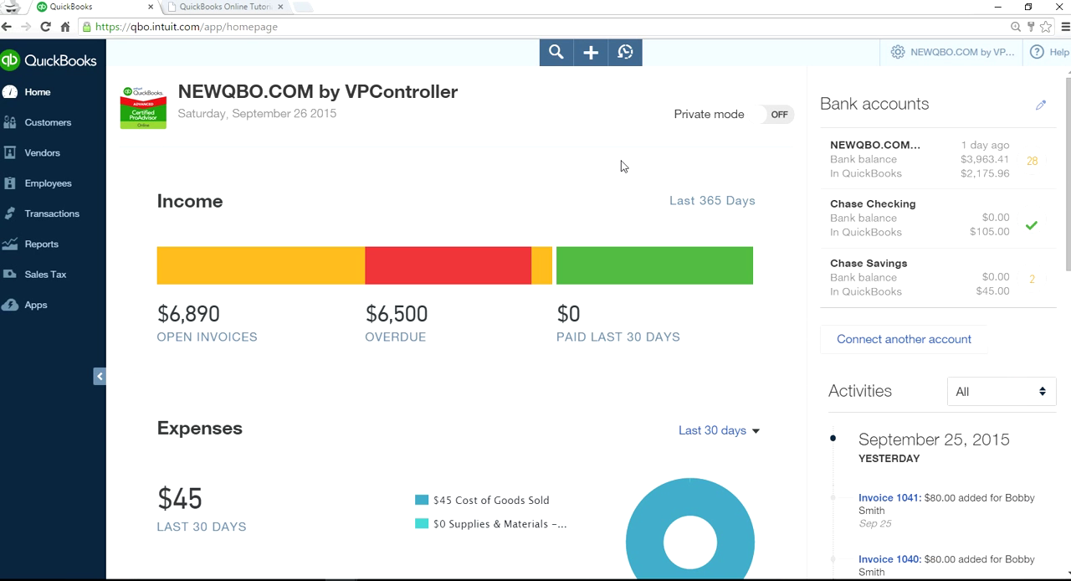
Open the Chart of Accounts from the gear menu's Settings list
left_click(898, 52)
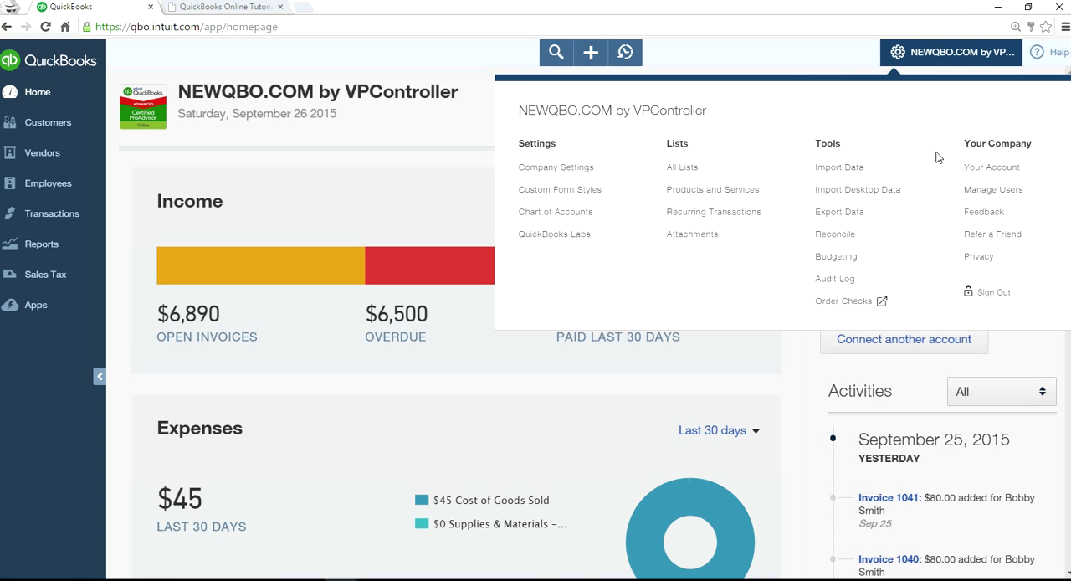
mouse_move(555, 212)
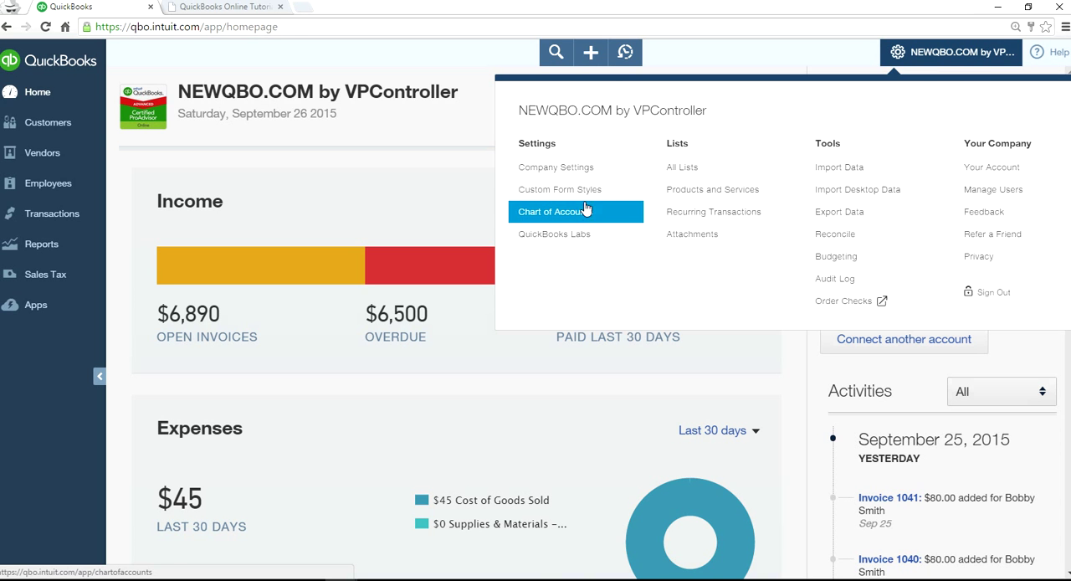
left_click(554, 211)
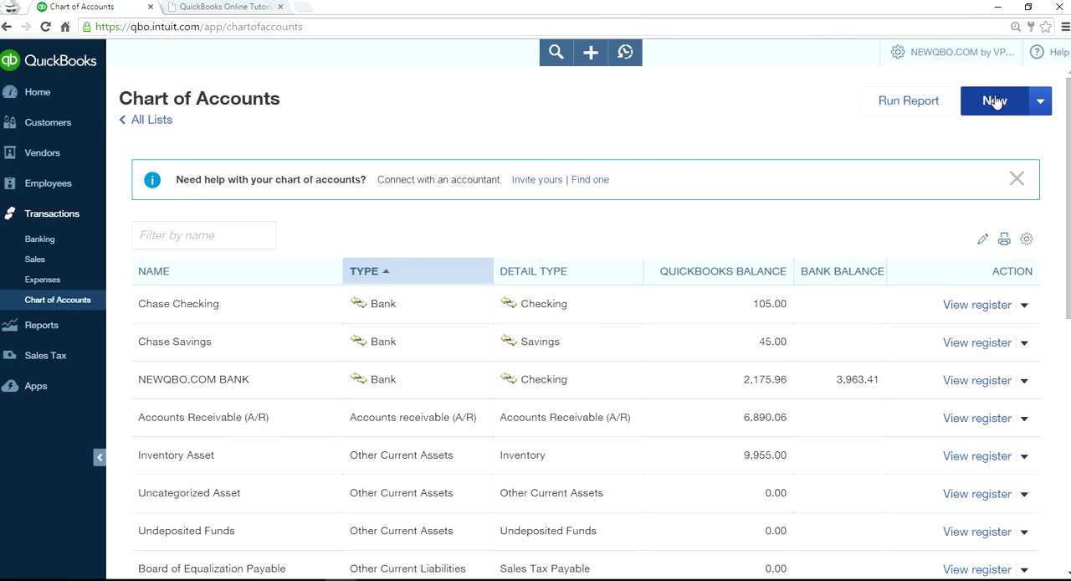
Create a Checking bank account 'Checking (wrong balance)' with a 1,002.00 opening balance
left_click(995, 100)
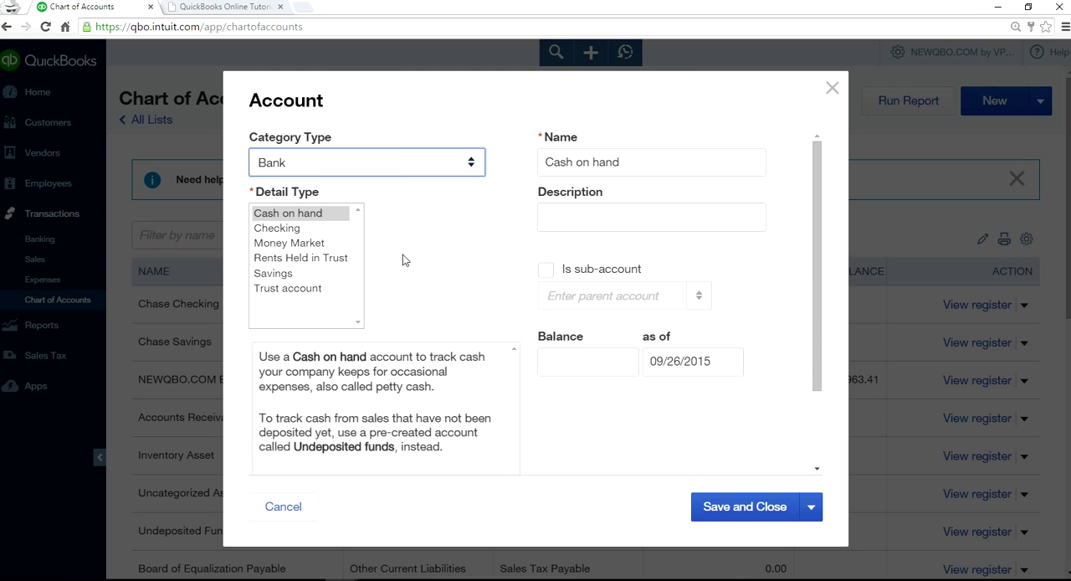
left_click(277, 228)
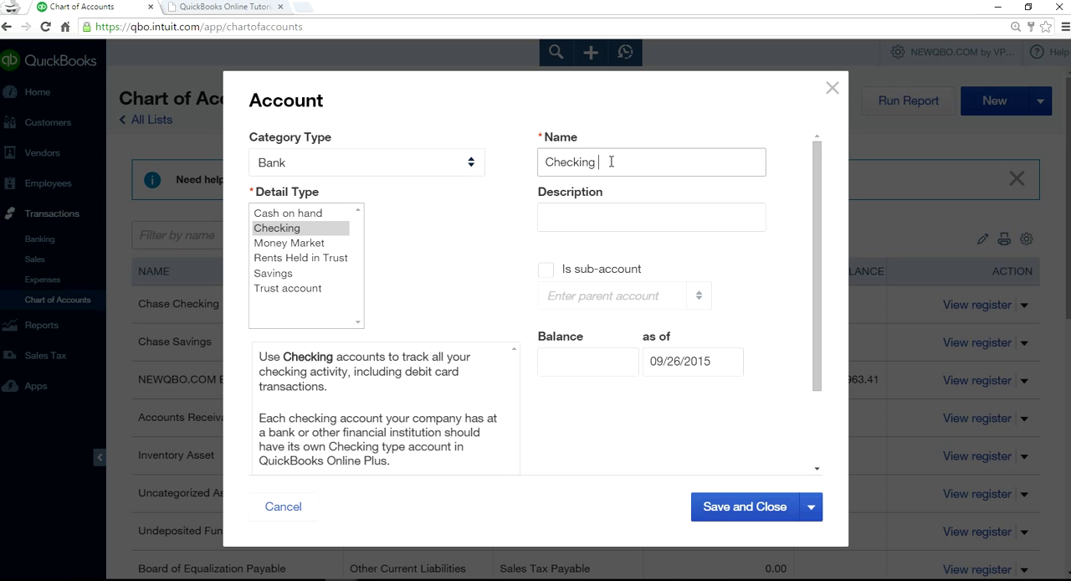
type("(wrong b")
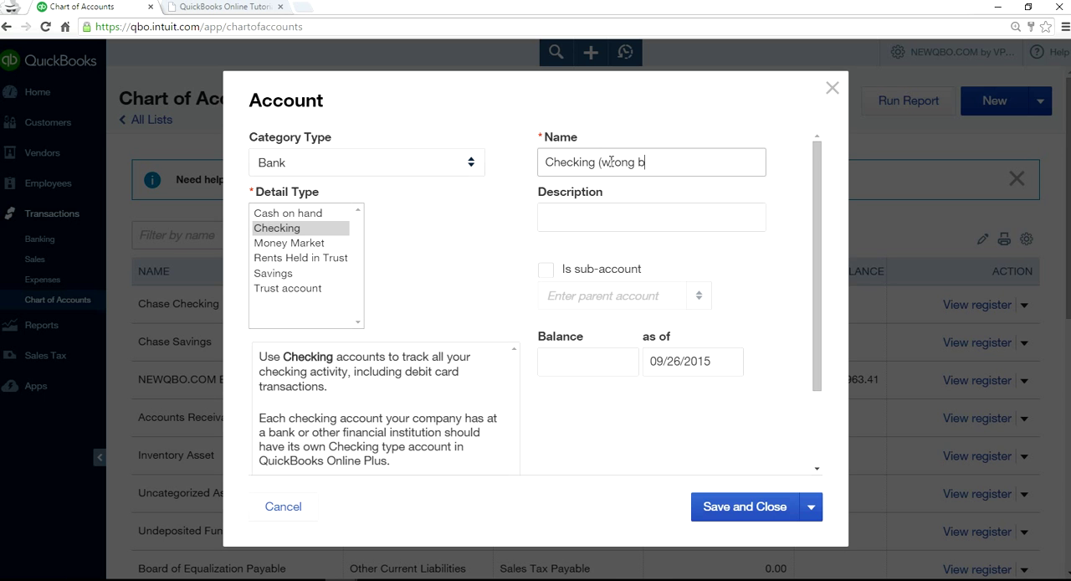
type("alac")
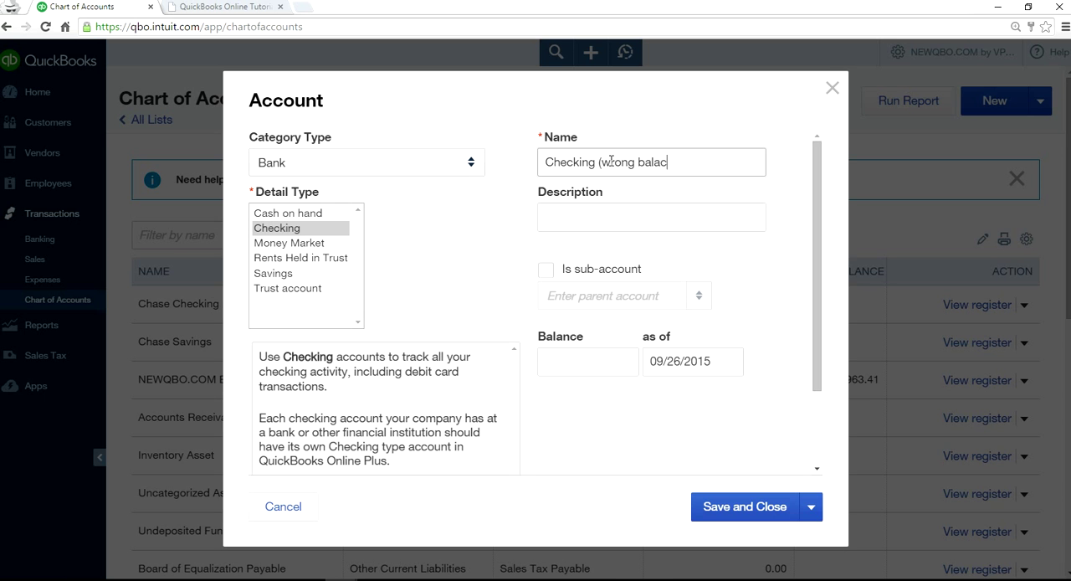
type("nce")
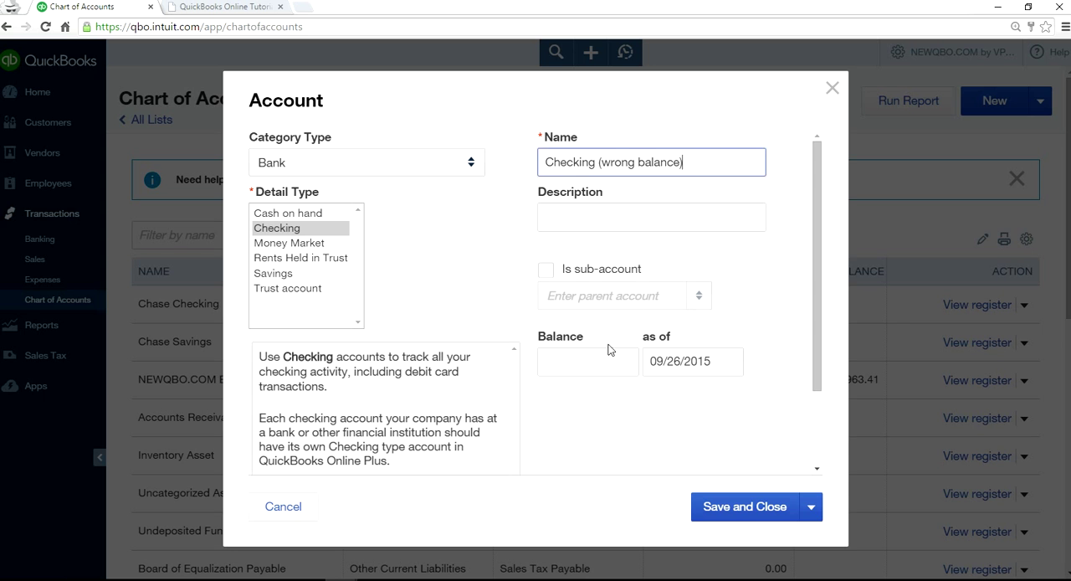
left_click(587, 361)
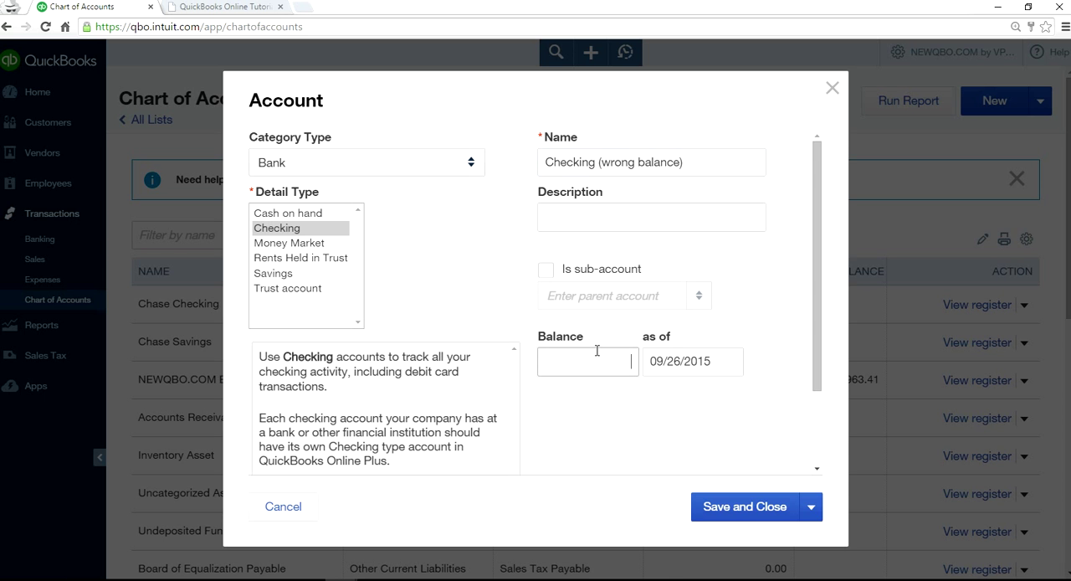
type("100")
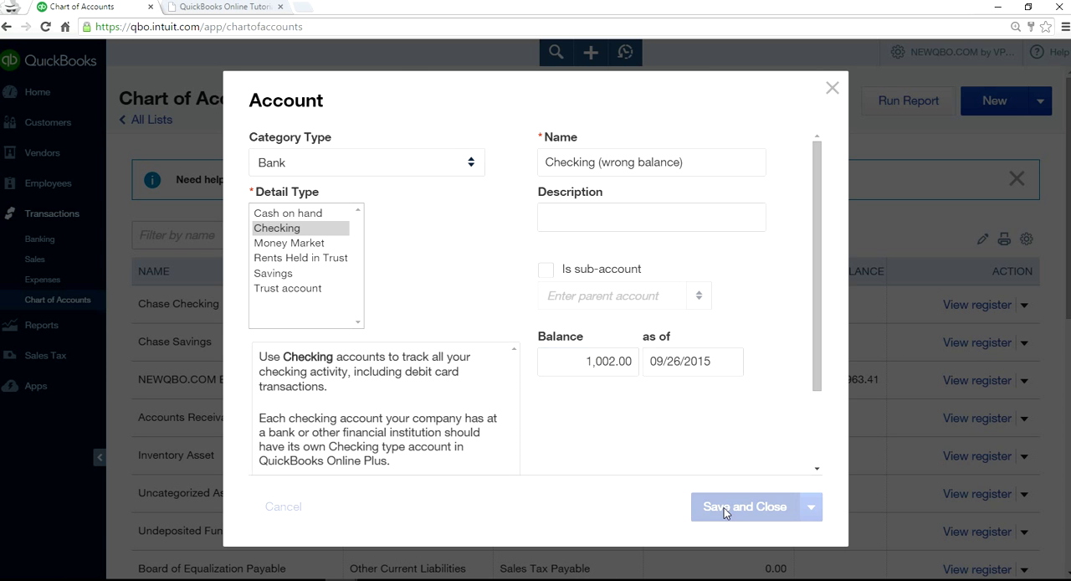
left_click(744, 506)
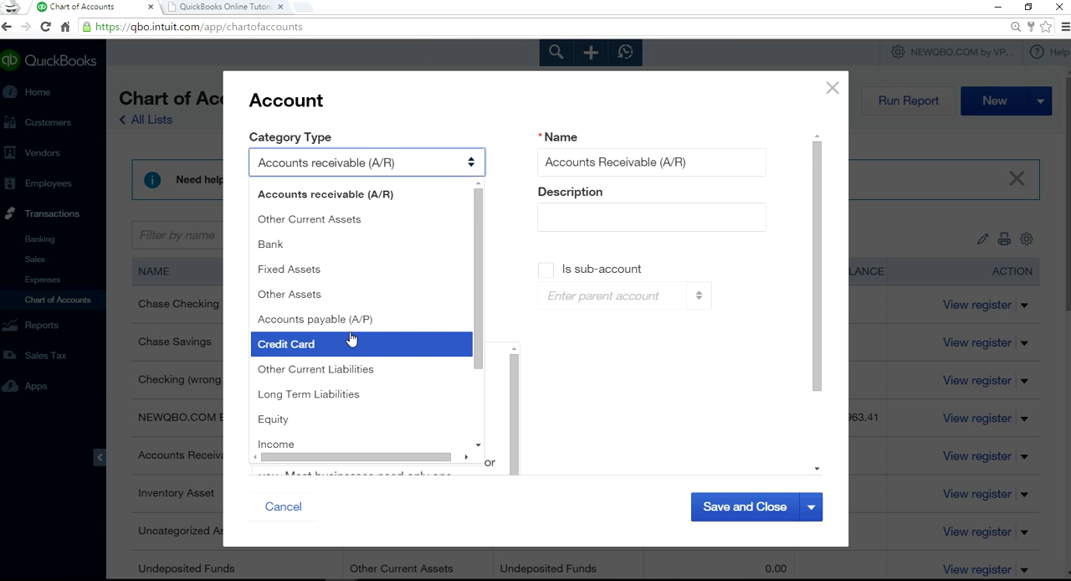
Create a Credit Card account 'Credit Card (wrong balance)' with a 1,205.00 opening balance
left_click(285, 344)
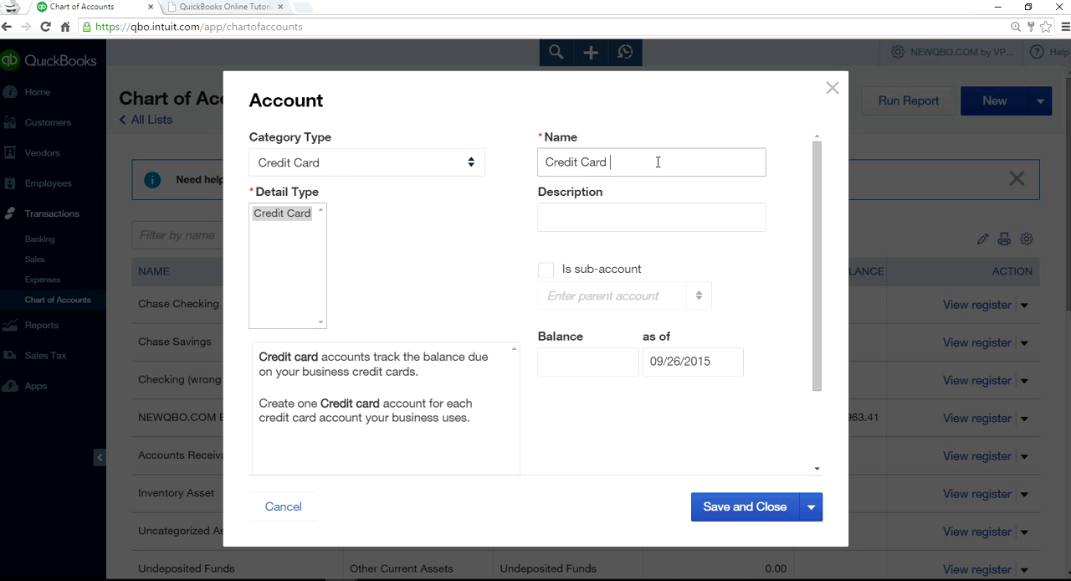
type("(wrong balan")
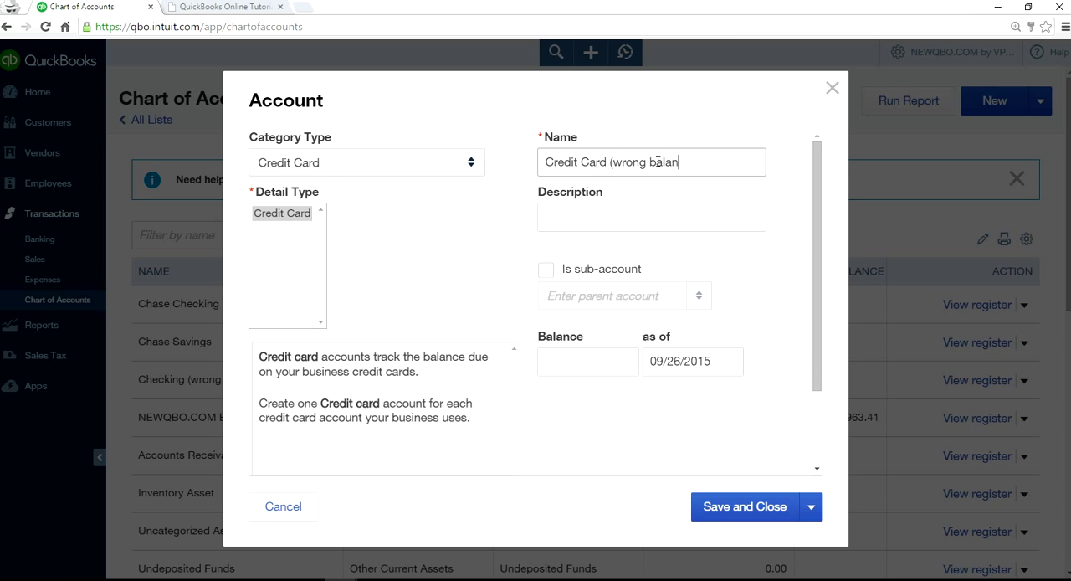
type("ce)")
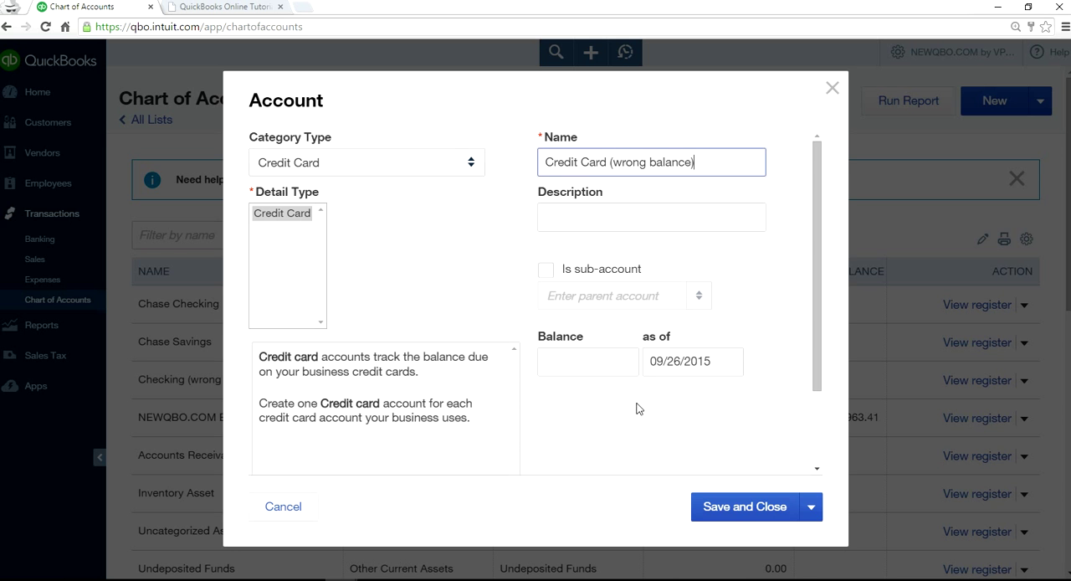
type("1")
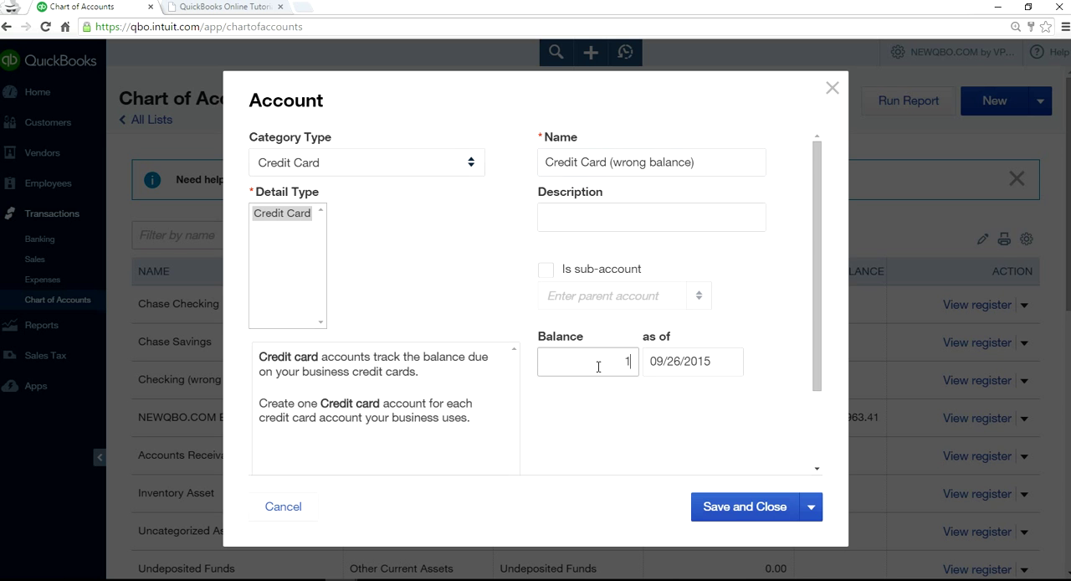
type("205.00")
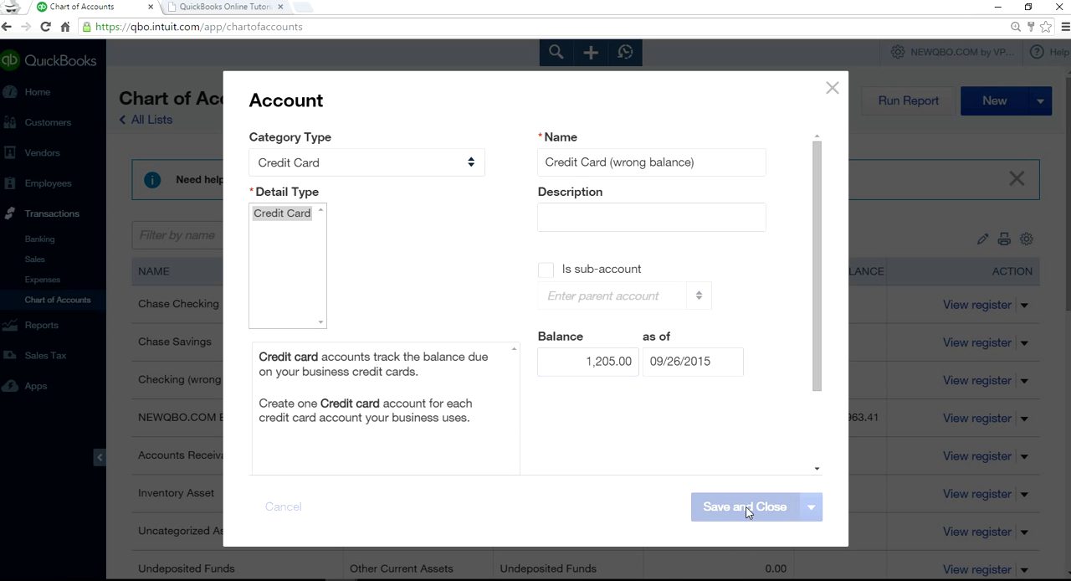
left_click(743, 507)
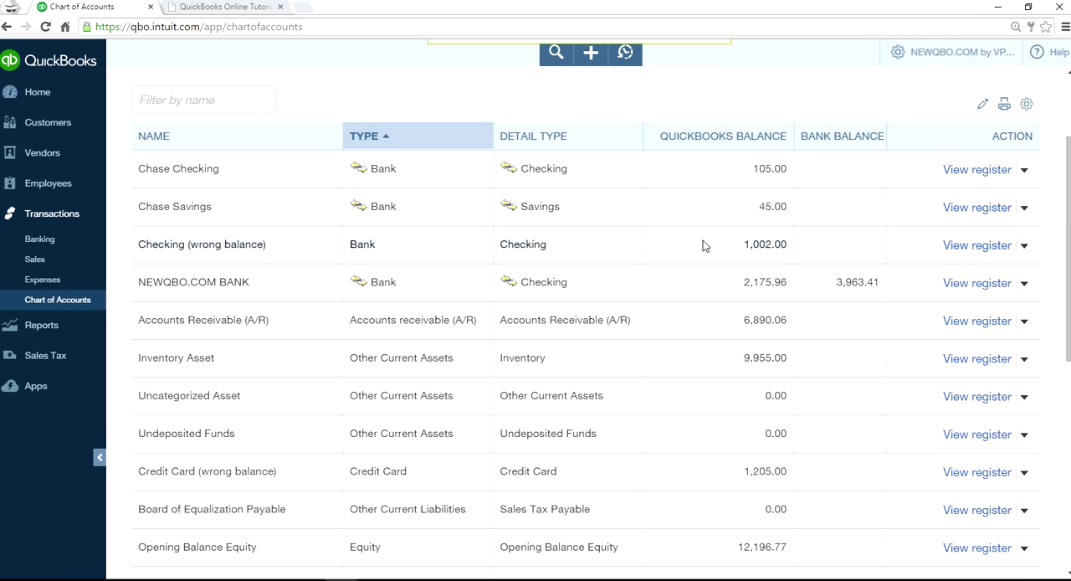
scroll("down", 3)
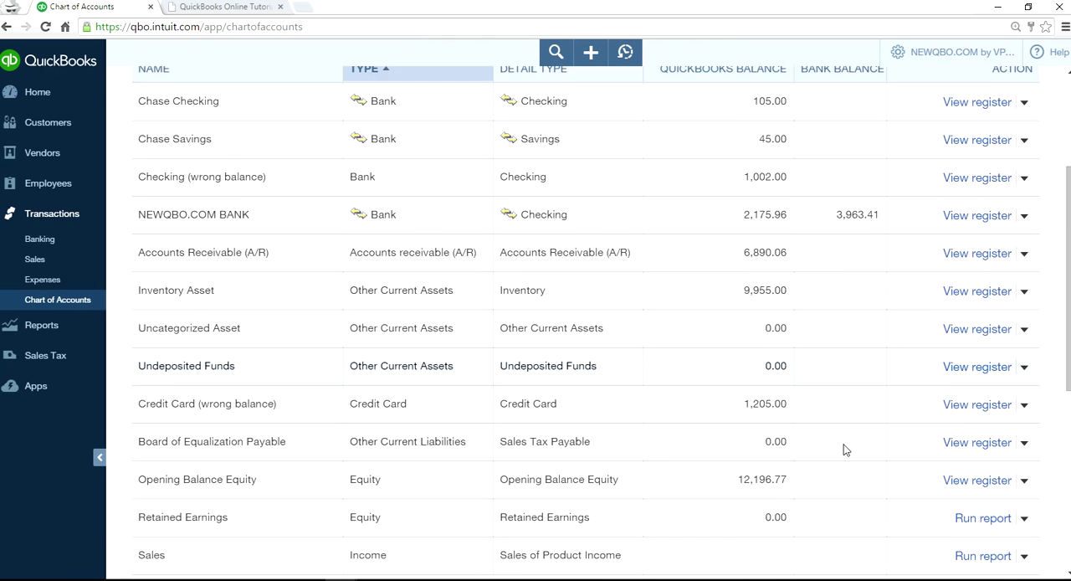
scroll("down", 3)
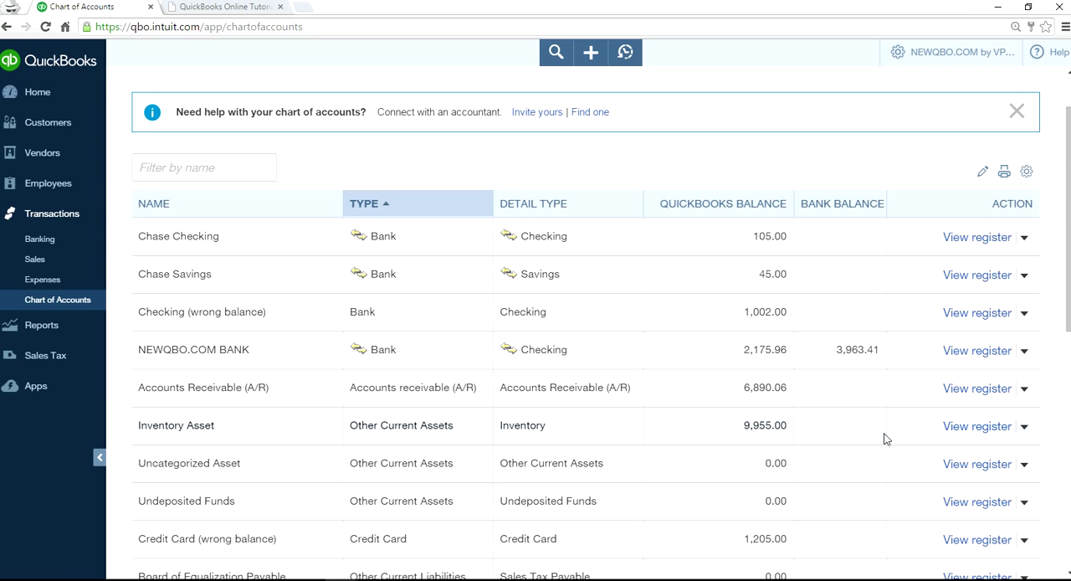
mouse_move(745, 311)
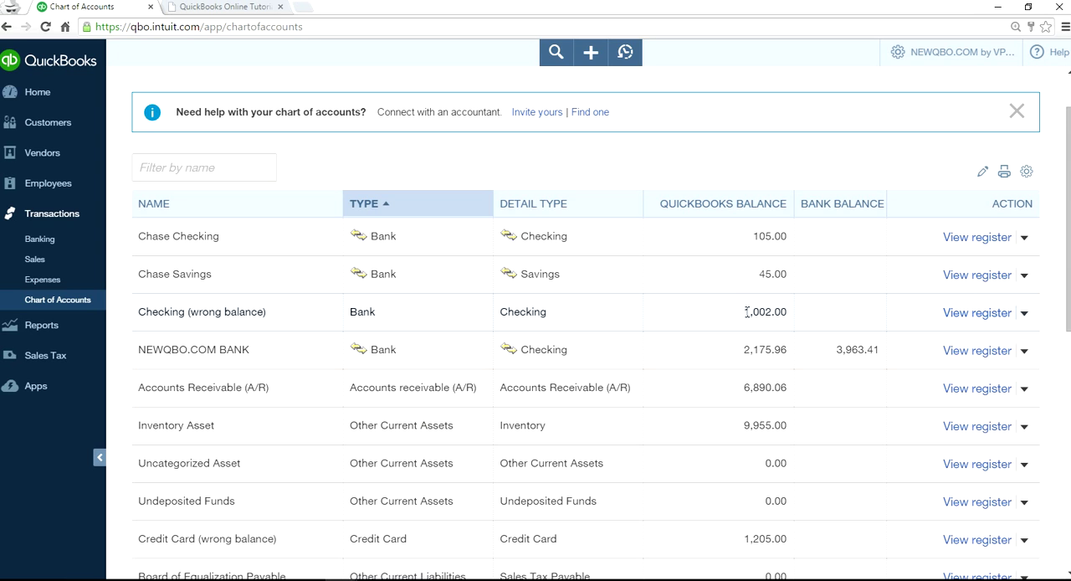
mouse_move(731, 315)
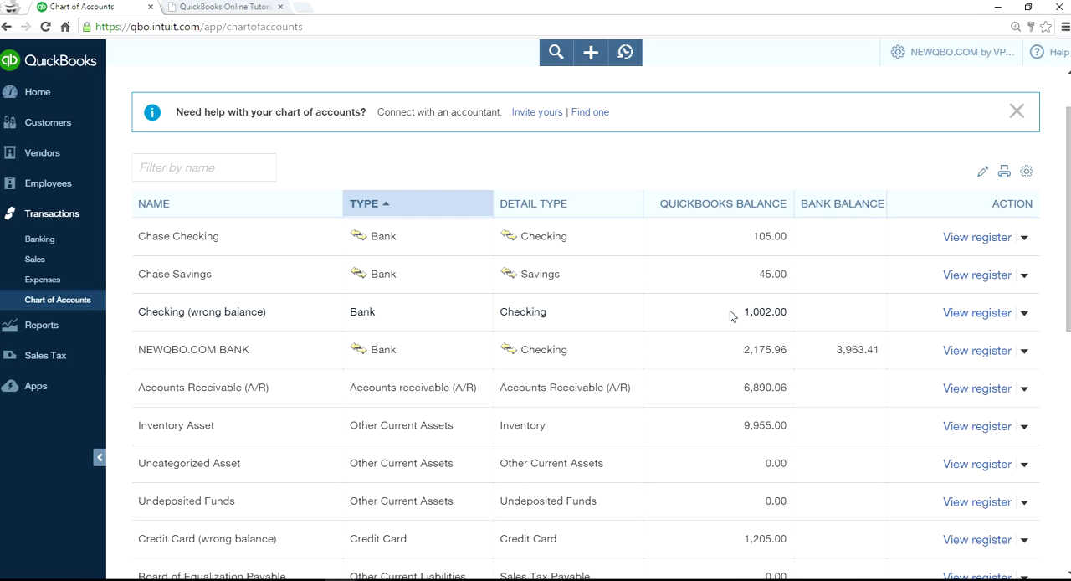
mouse_move(947, 328)
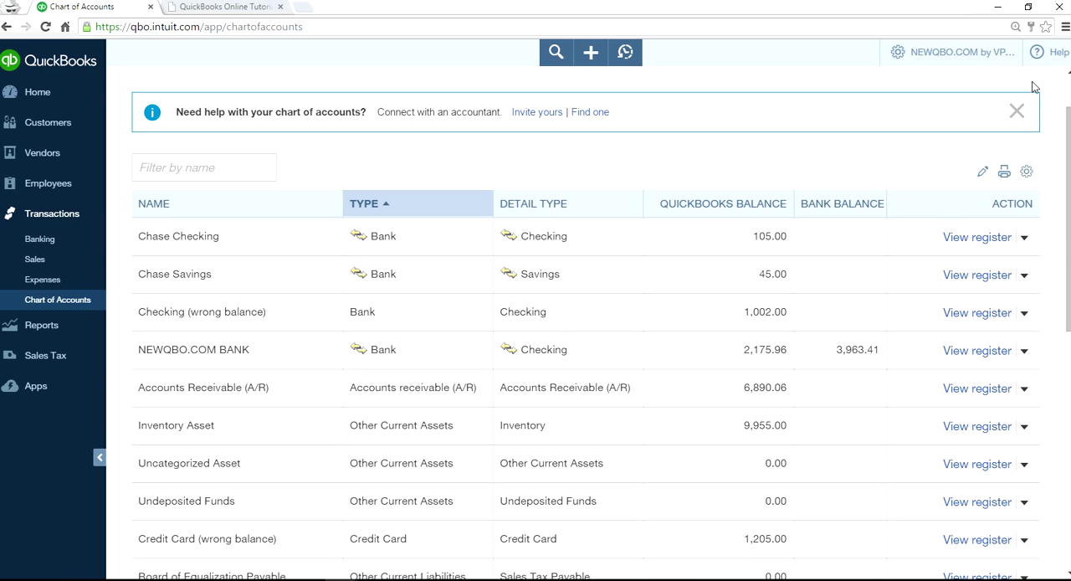
mouse_move(419, 145)
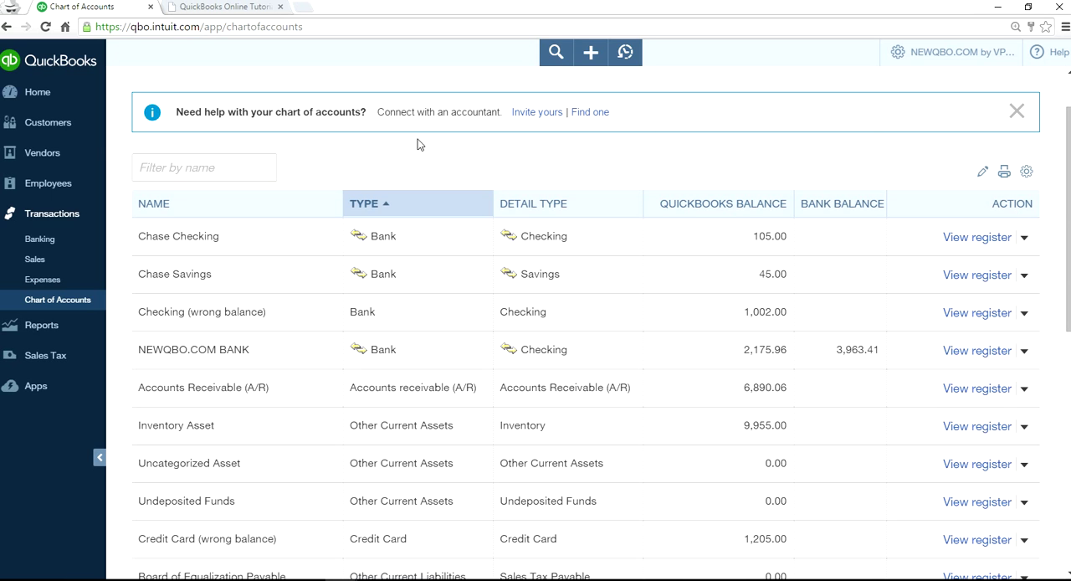
mouse_move(38, 92)
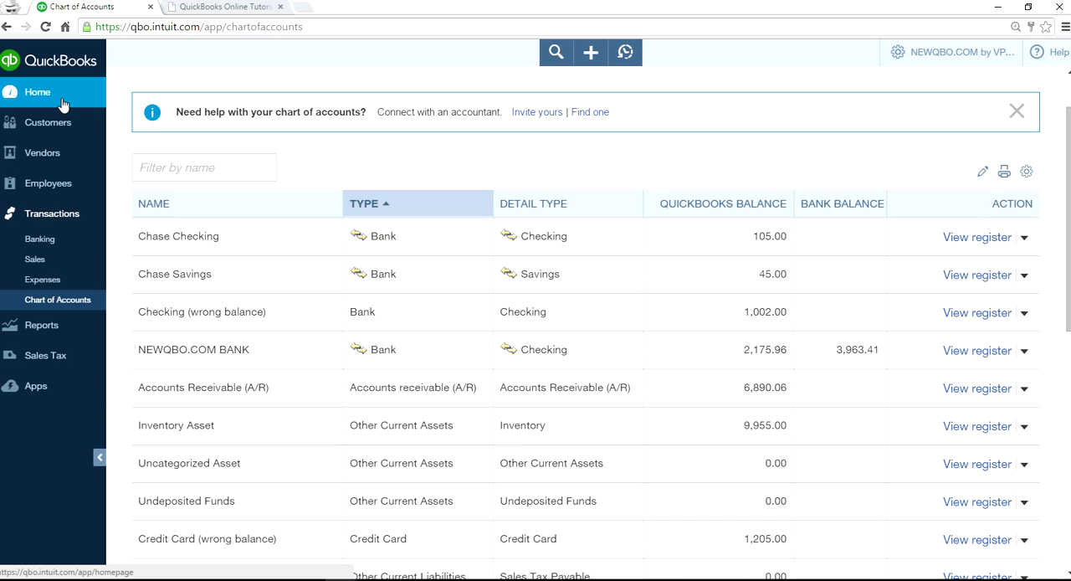
left_click(37, 92)
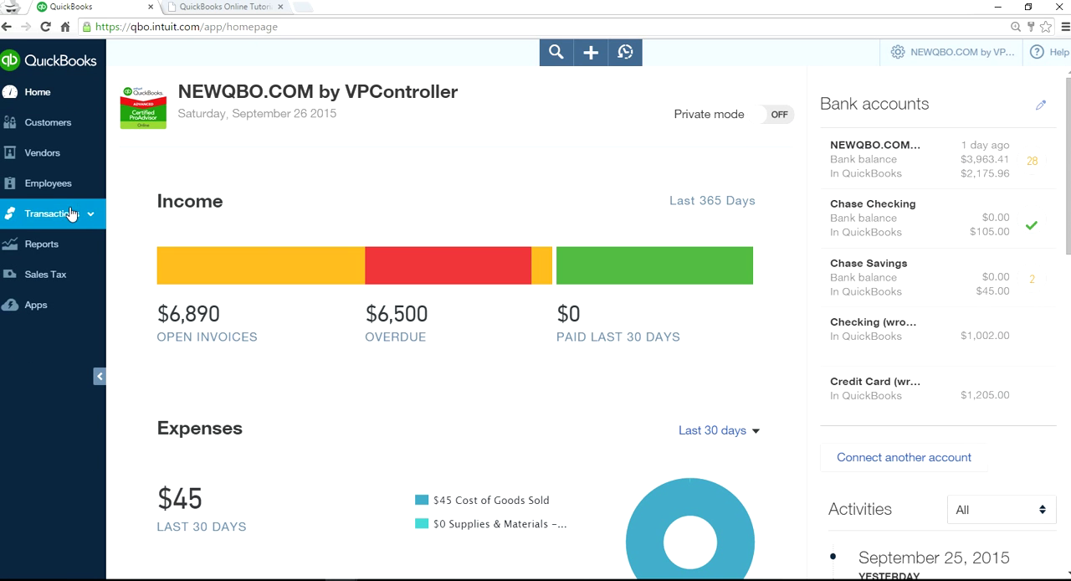
left_click(74, 364)
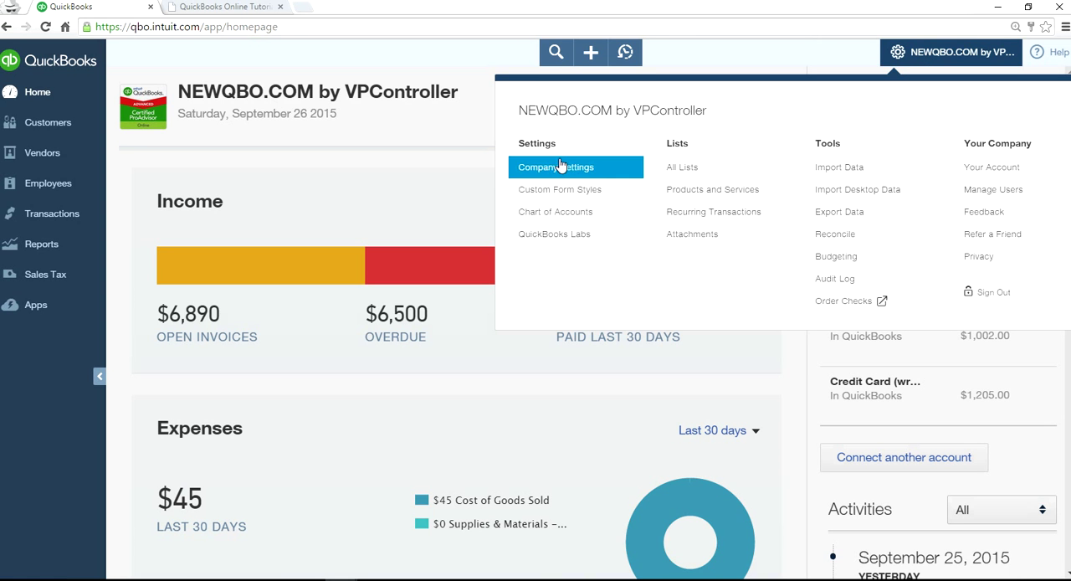
left_click(555, 211)
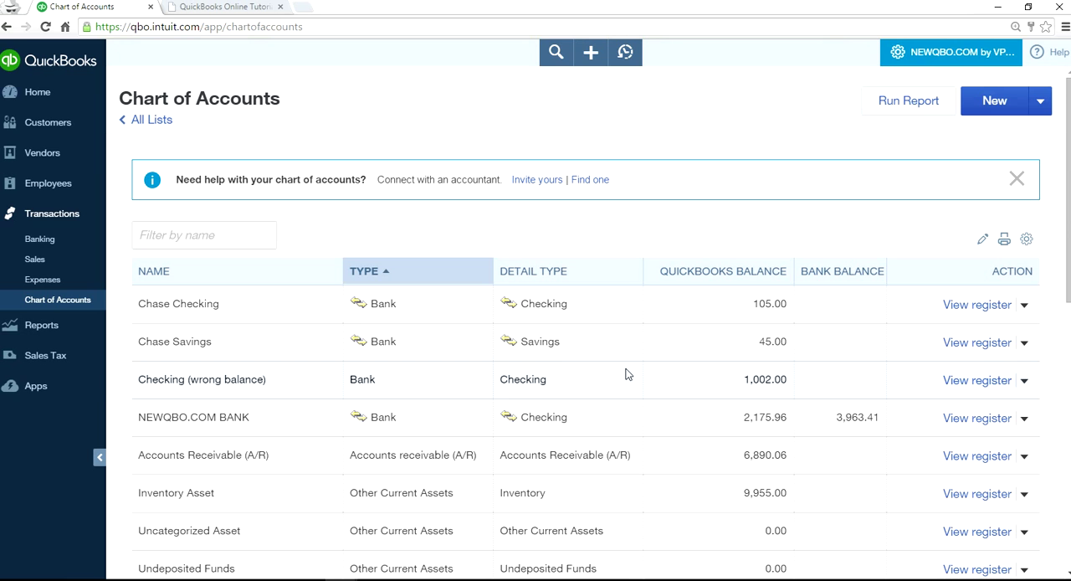
mouse_move(234, 392)
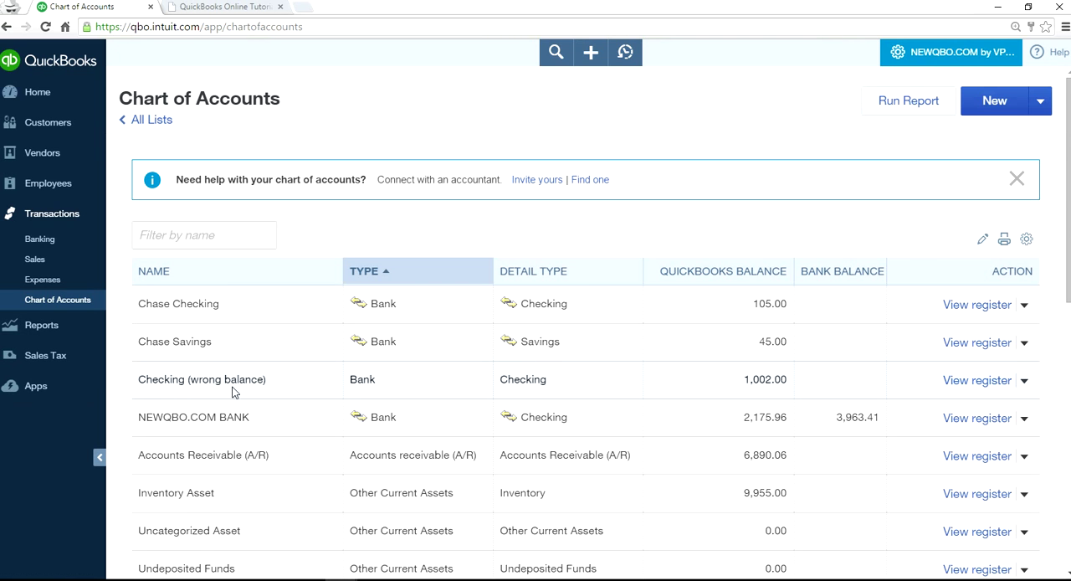
mouse_move(971, 399)
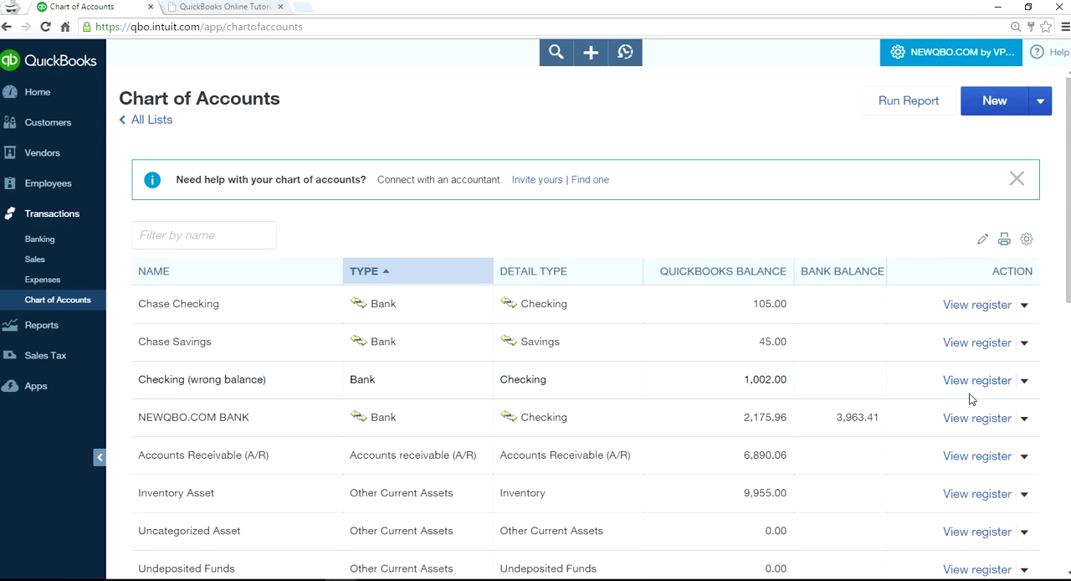
In the Checking (wrong balance) register, change the opening deposit amount to 1000
left_click(977, 379)
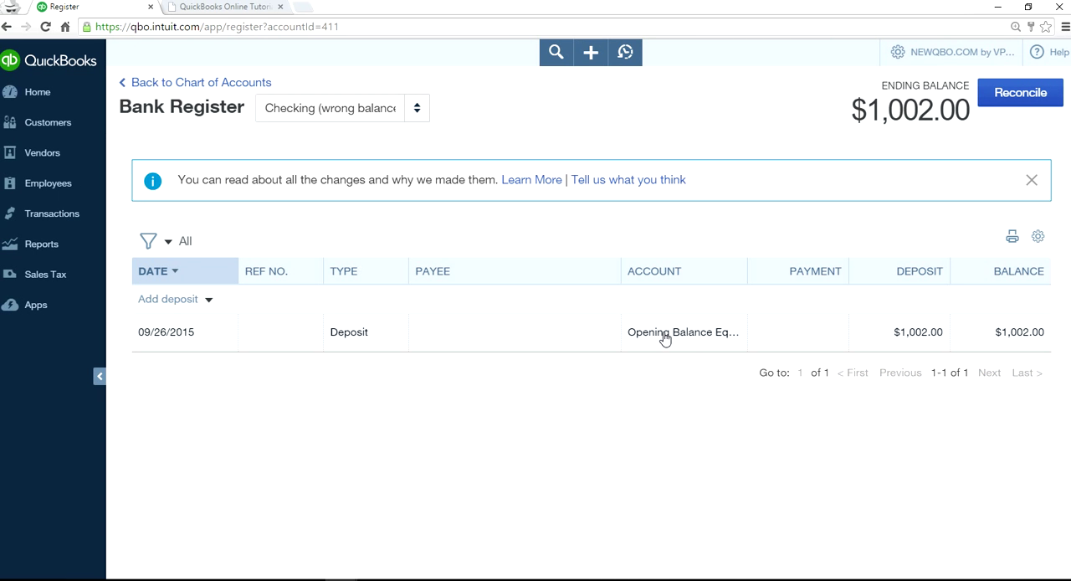
mouse_move(705, 342)
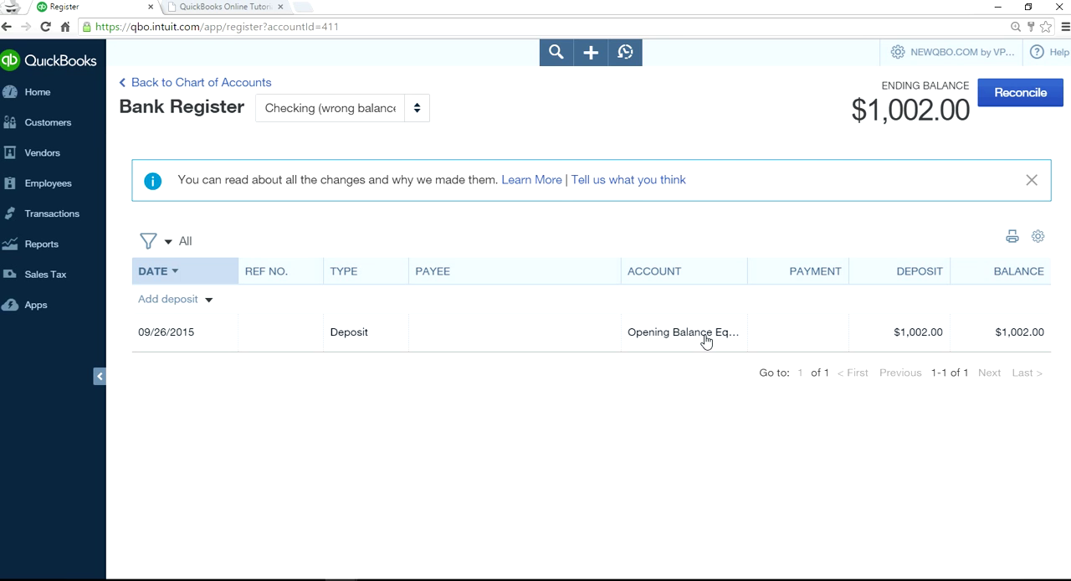
mouse_move(808, 343)
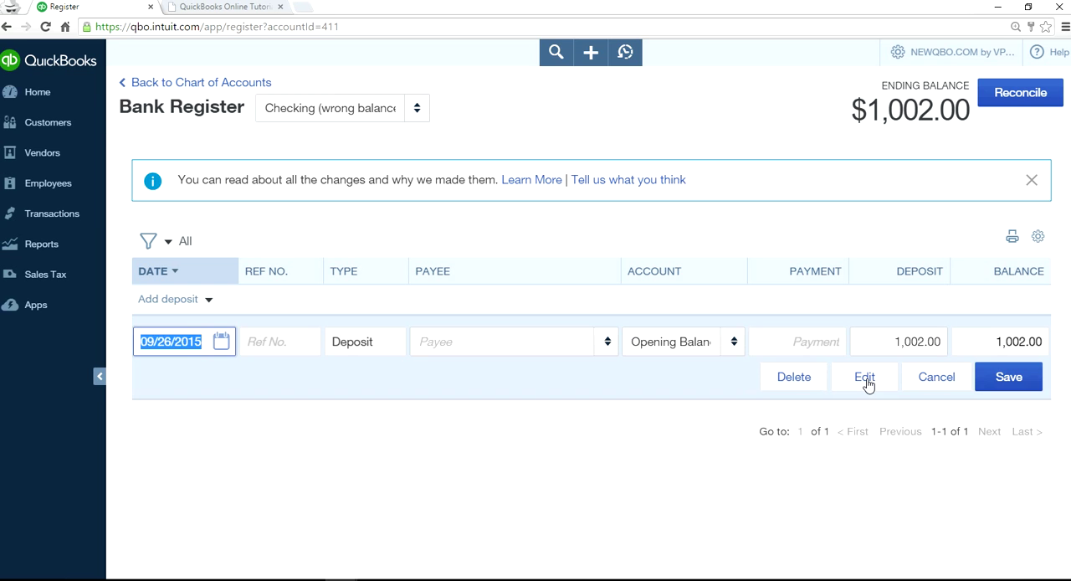
left_click(865, 376)
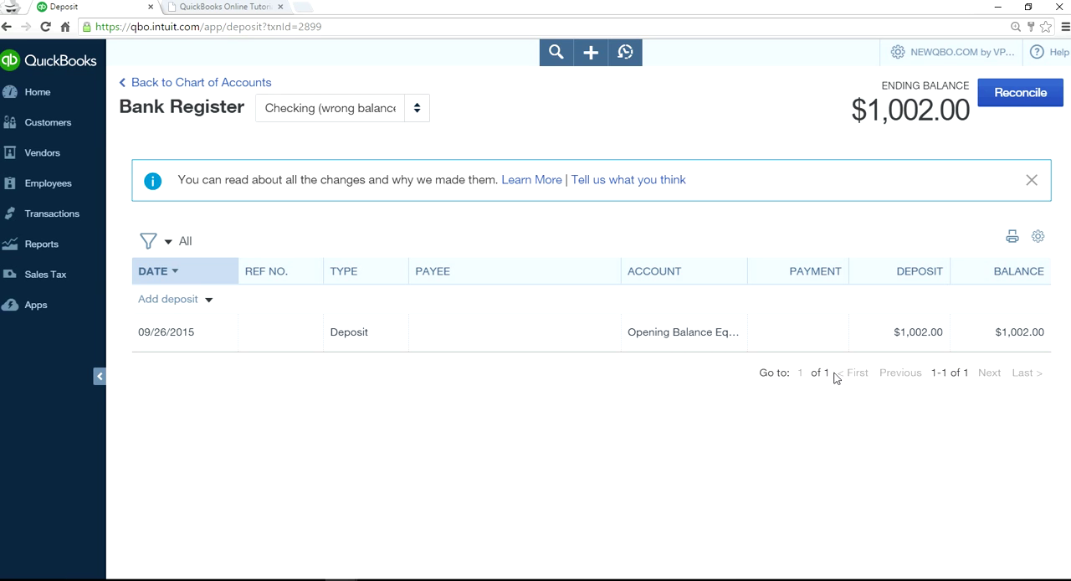
left_click(348, 332)
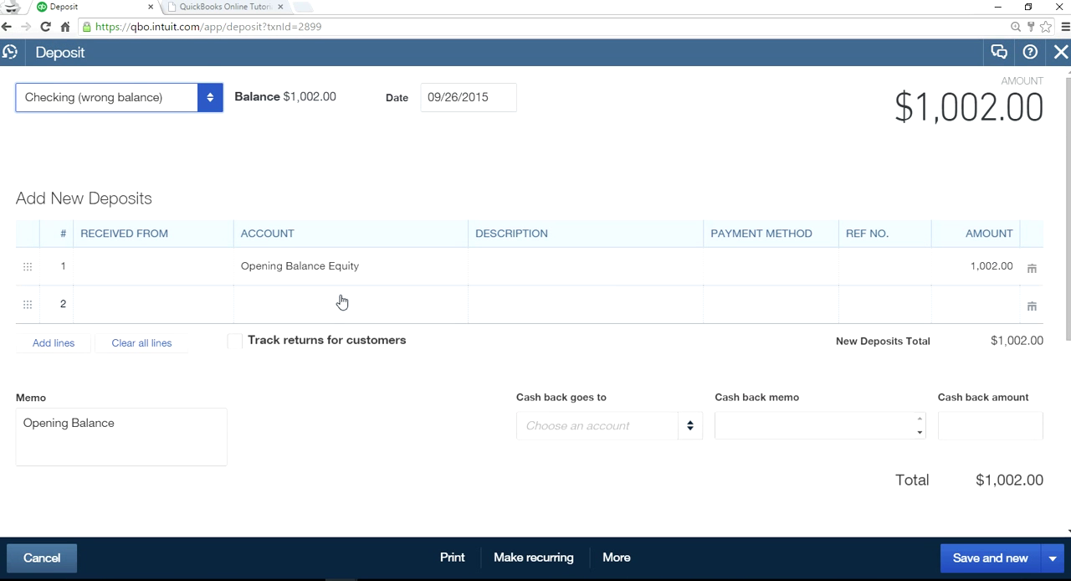
left_click(992, 266)
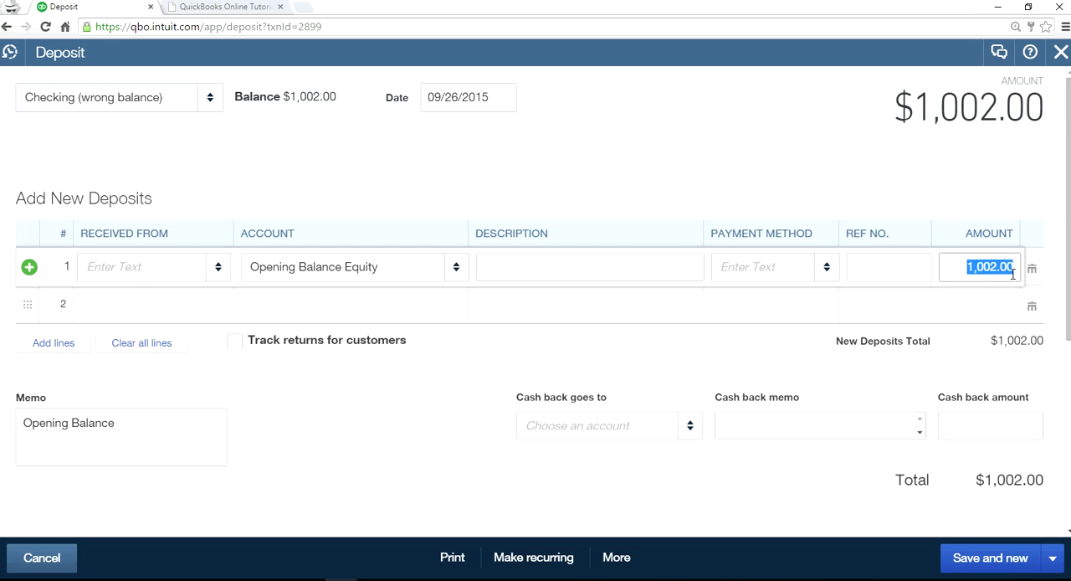
type("1000")
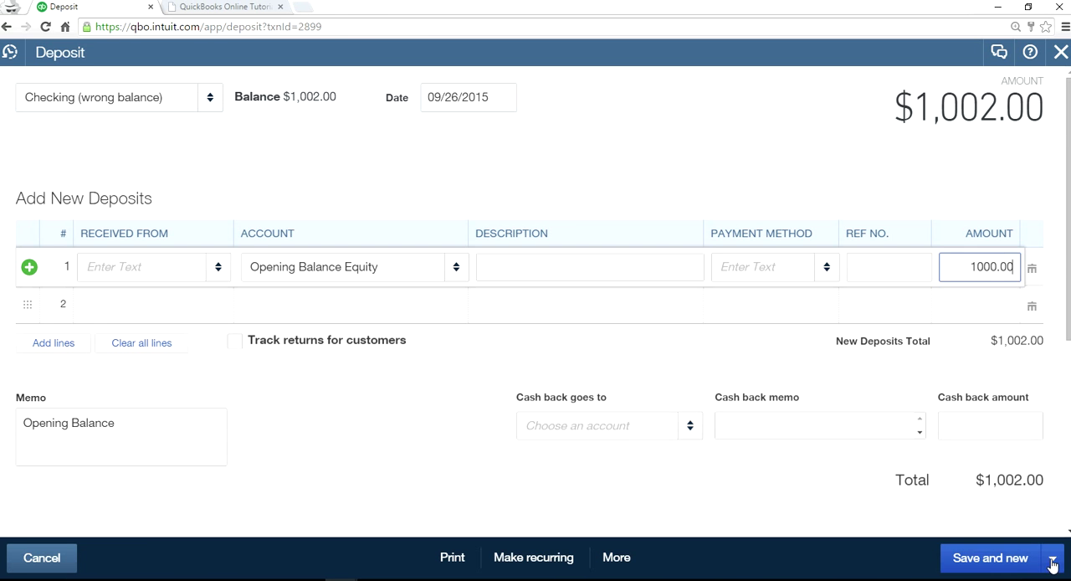
left_click(1053, 557)
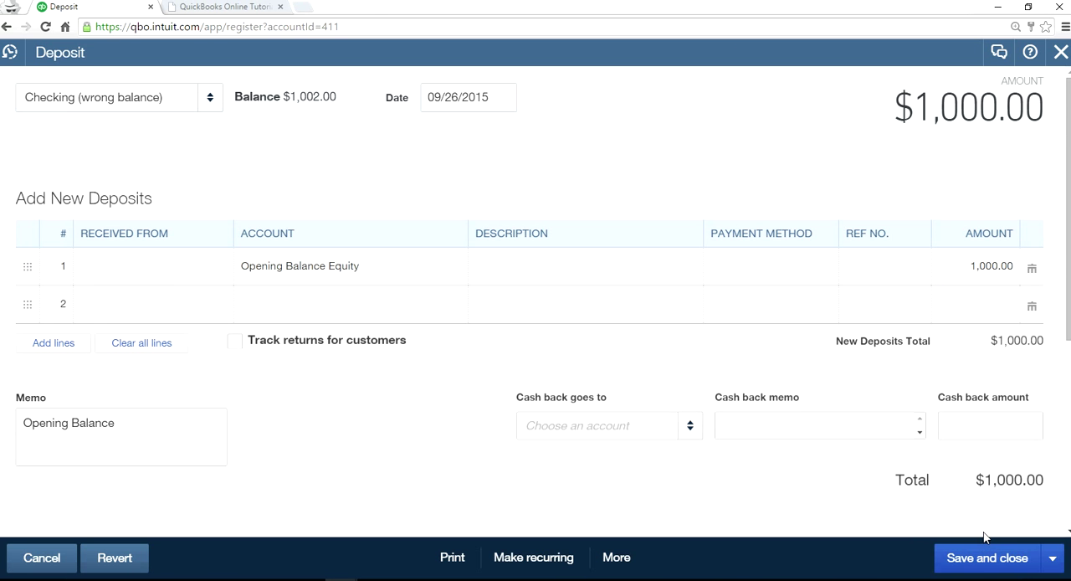
left_click(986, 557)
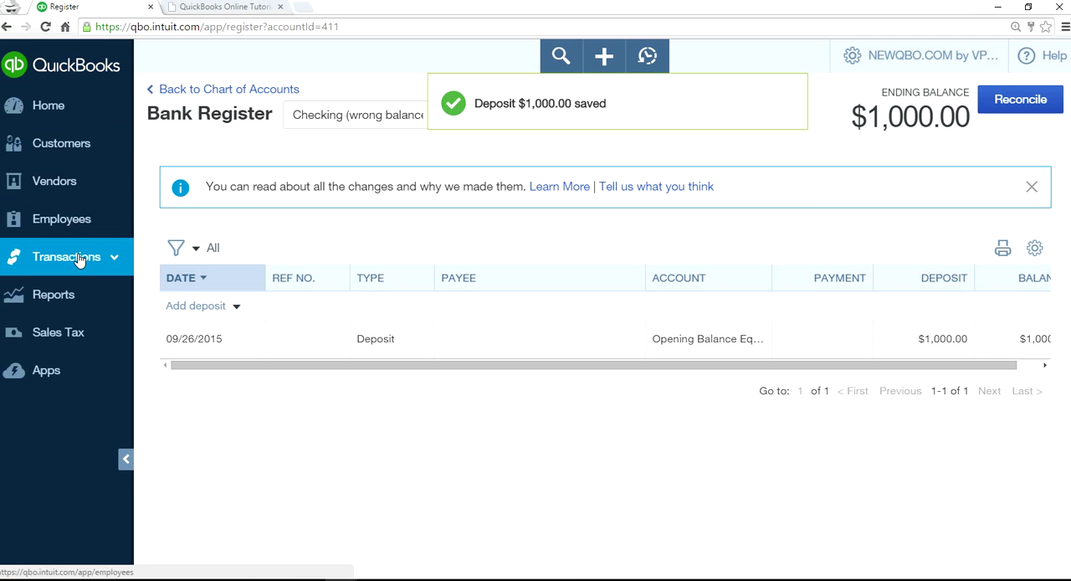
In the Credit Card (wrong balance) register, change the opening charge to 1300.00
left_click(229, 88)
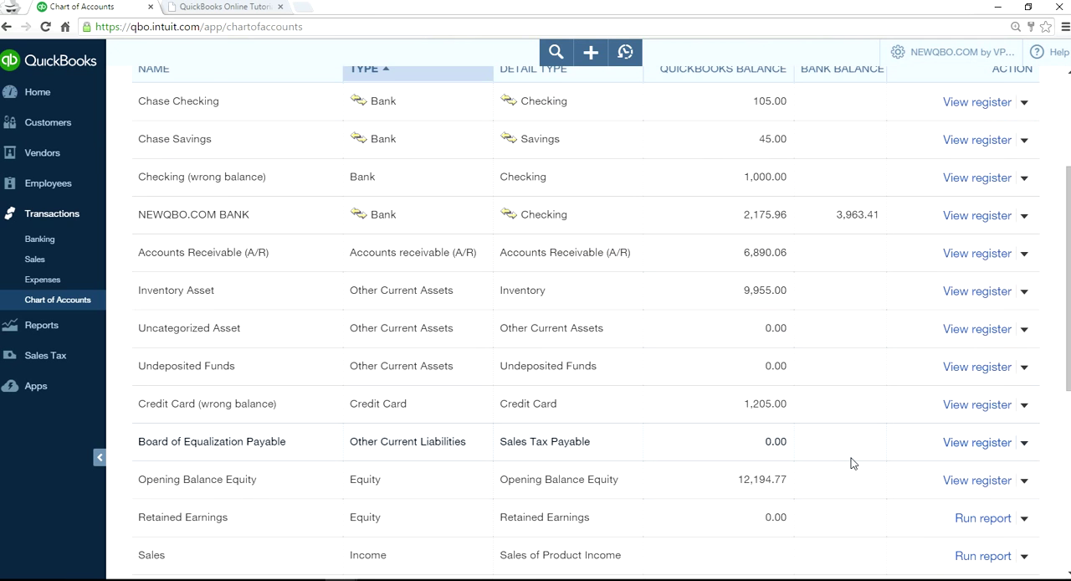
mouse_move(977, 404)
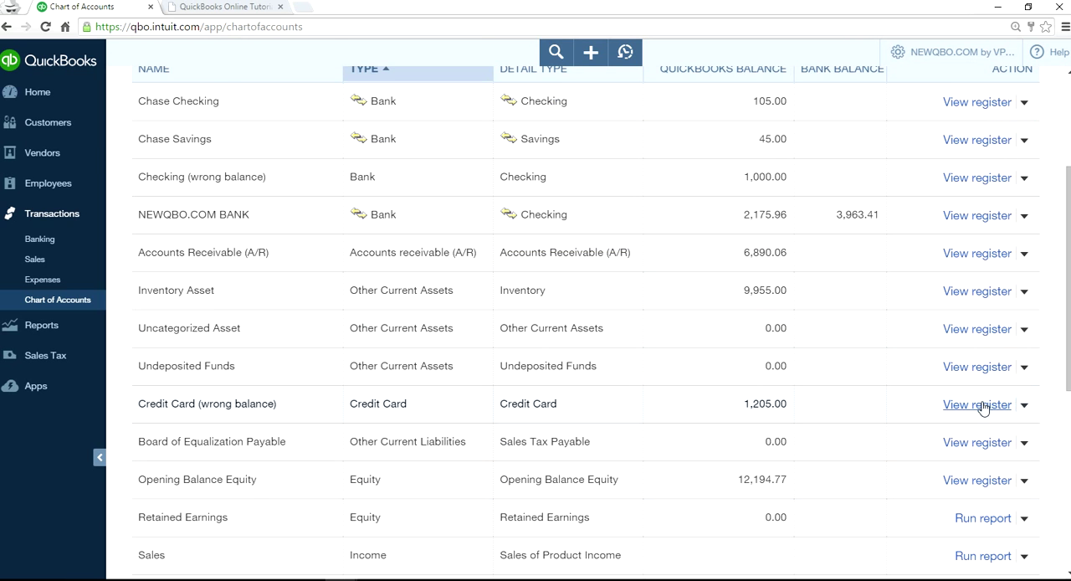
left_click(977, 404)
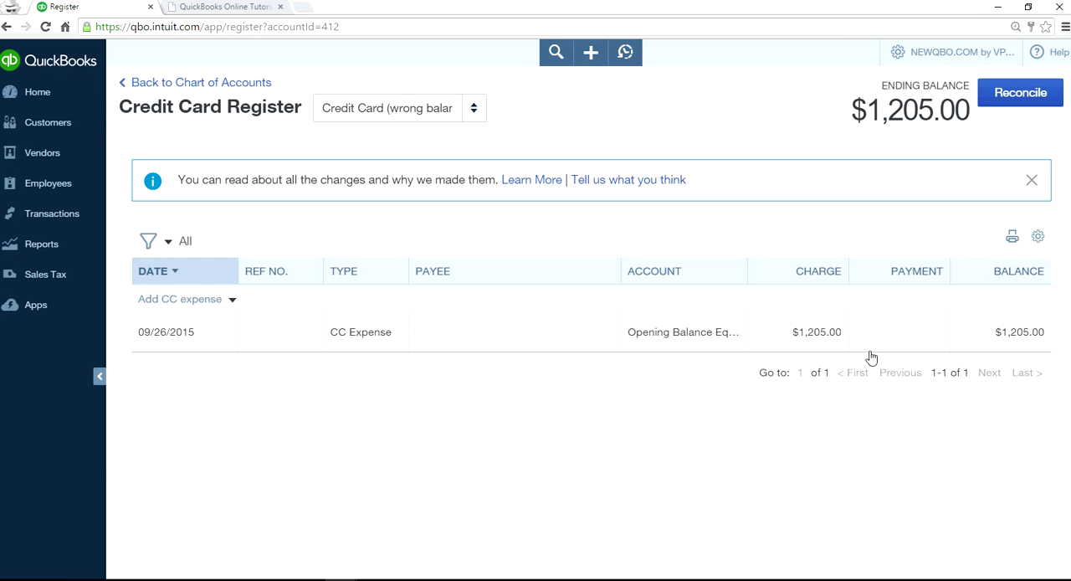
left_click(359, 331)
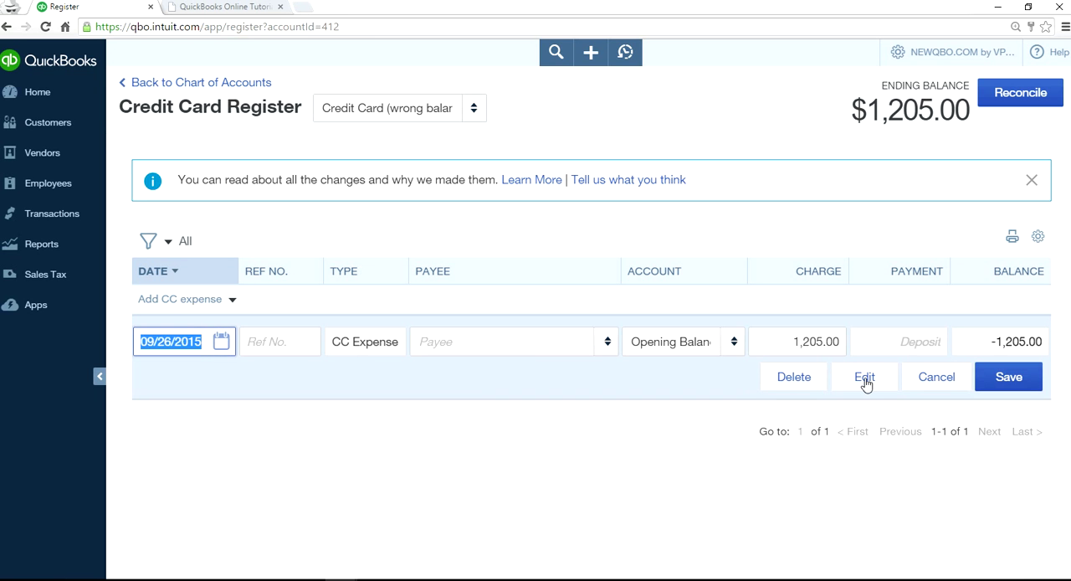
left_click(865, 377)
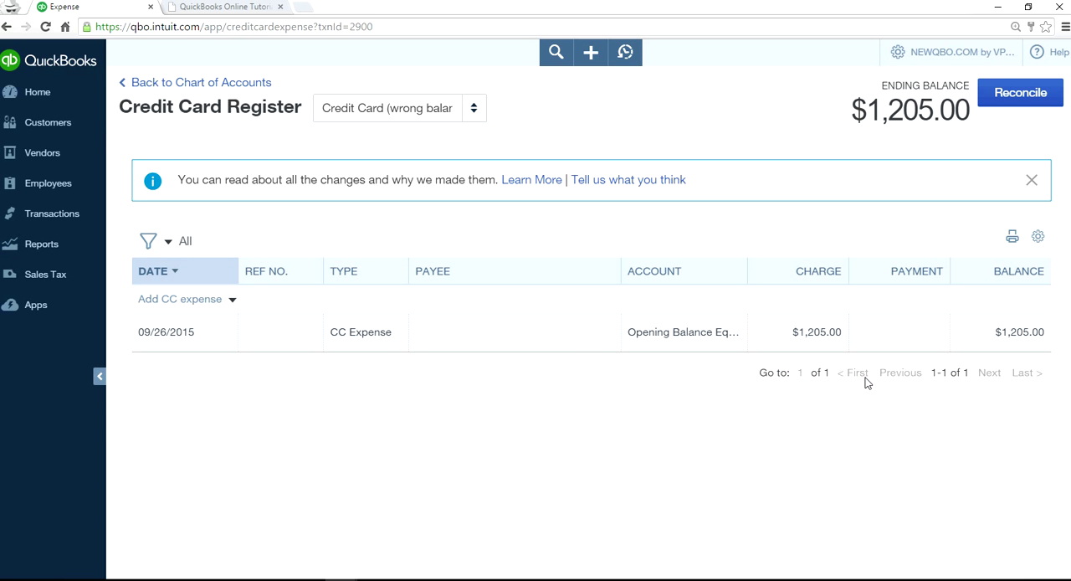
left_click(360, 331)
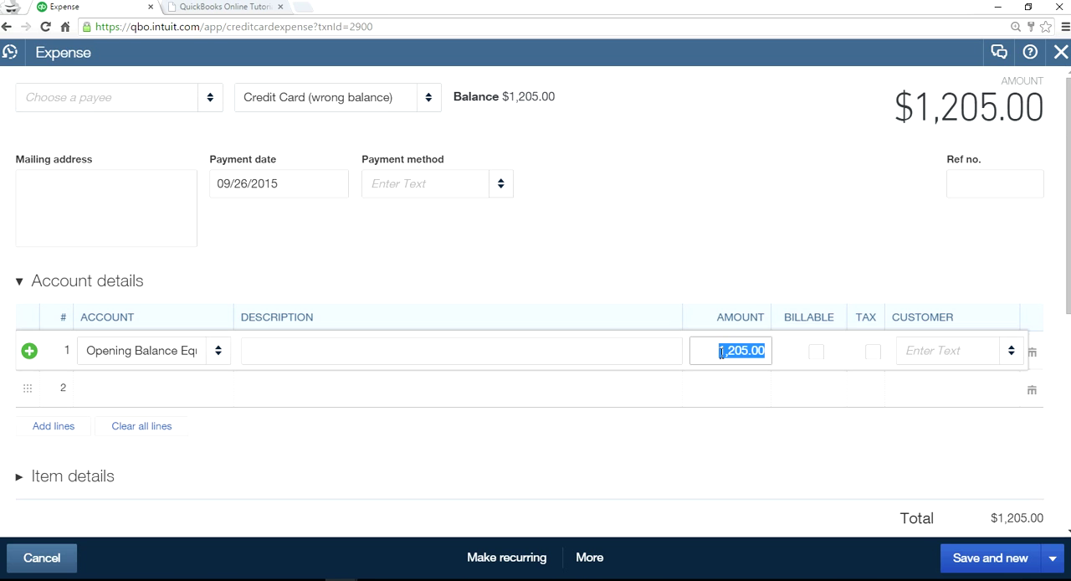
type("1300.00")
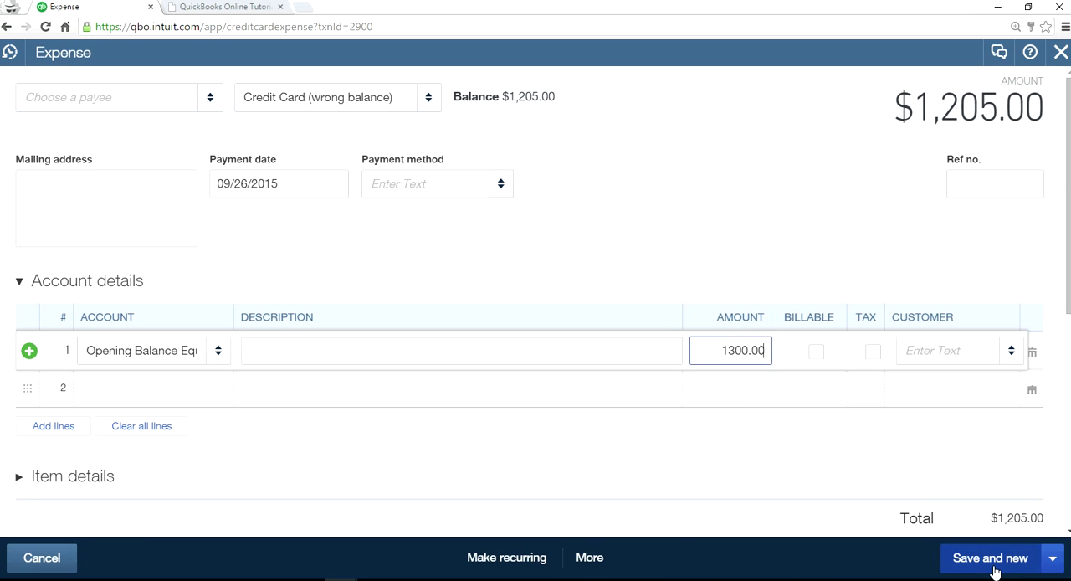
left_click(989, 557)
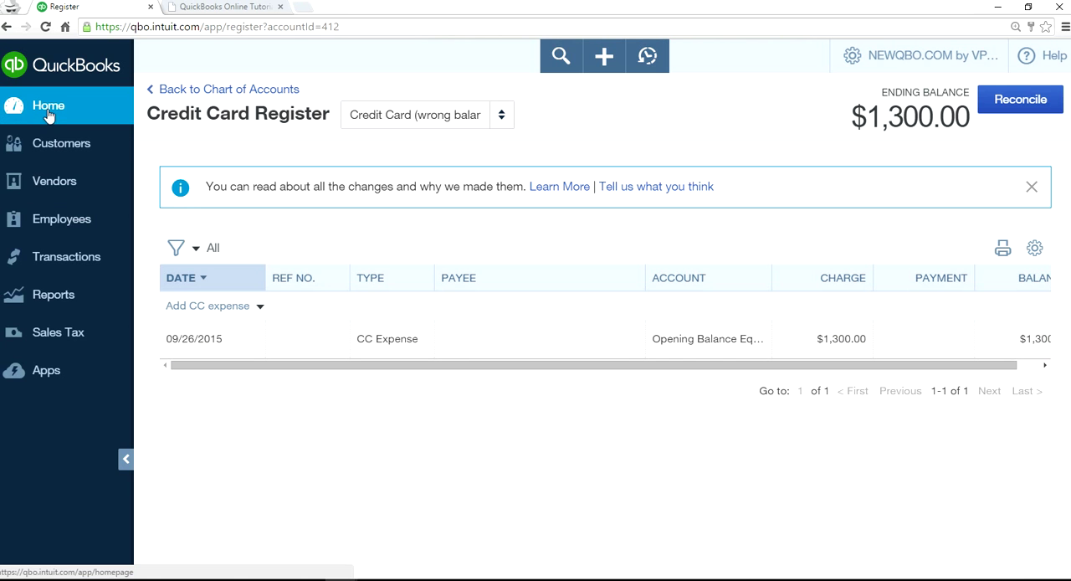
Return to the Chart of Accounts to review the Checking and Credit Card balances
left_click(47, 105)
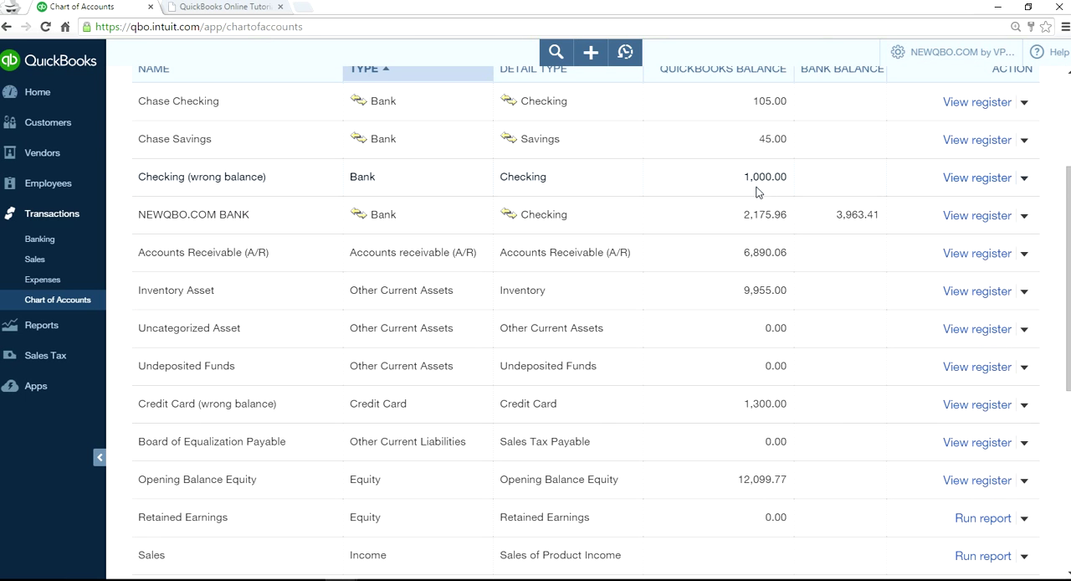
mouse_move(727, 510)
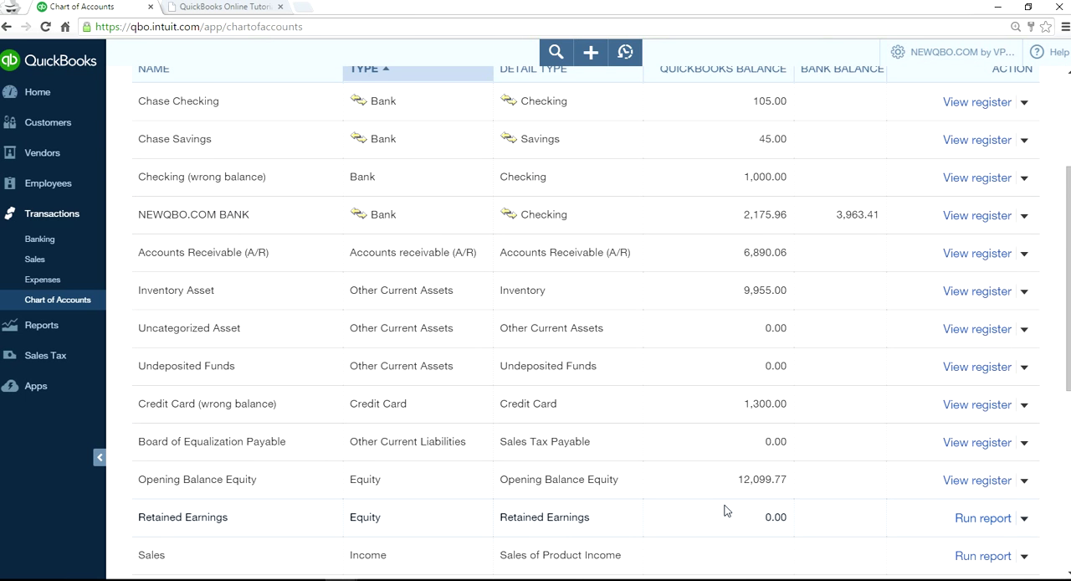
mouse_move(668, 558)
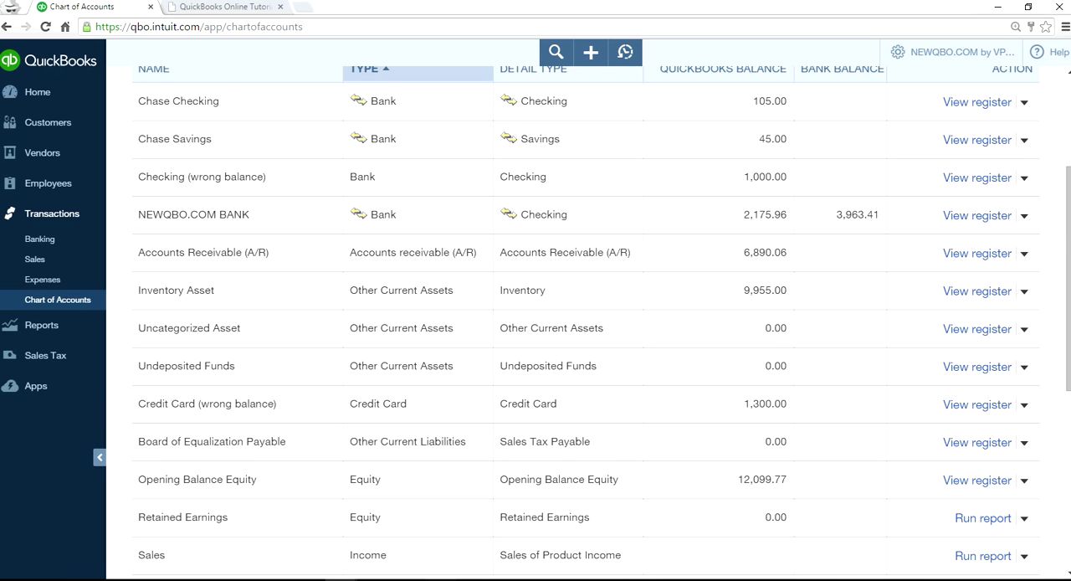
mouse_move(632, 419)
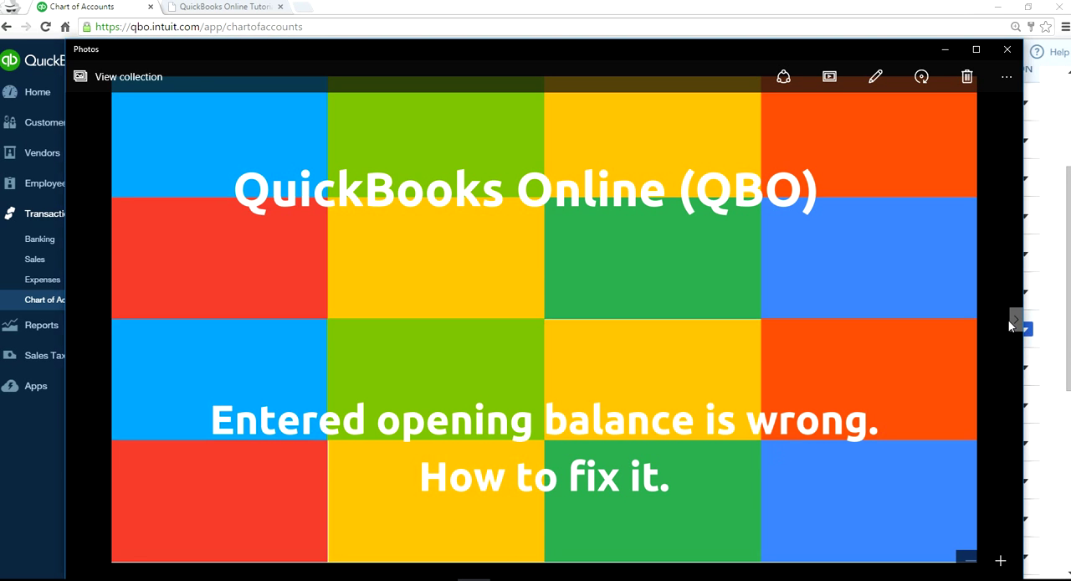
Advance to the next closing tutorial slide in Photos
left_click(1012, 320)
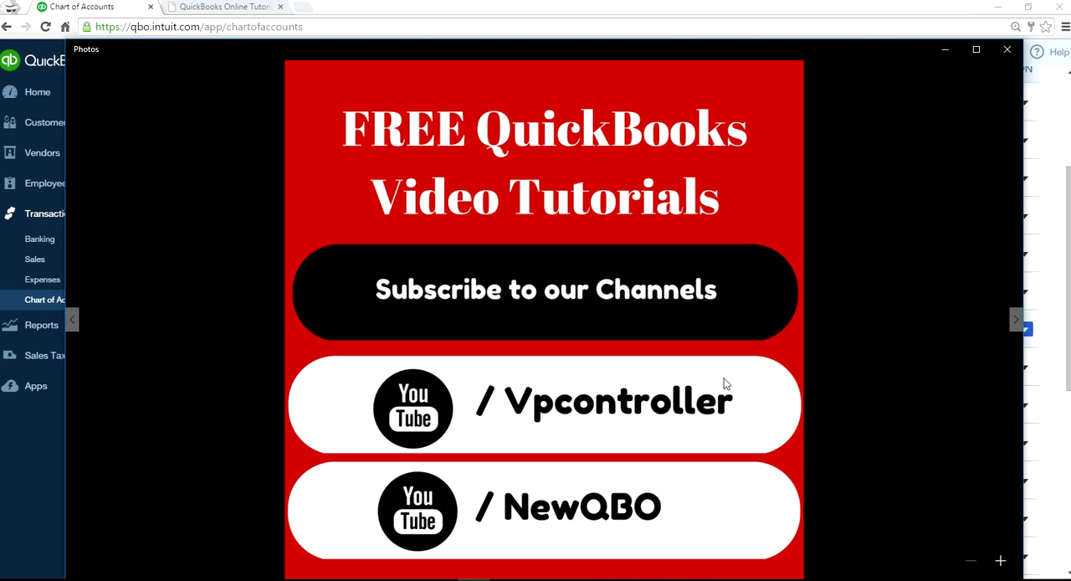
mouse_move(513, 418)
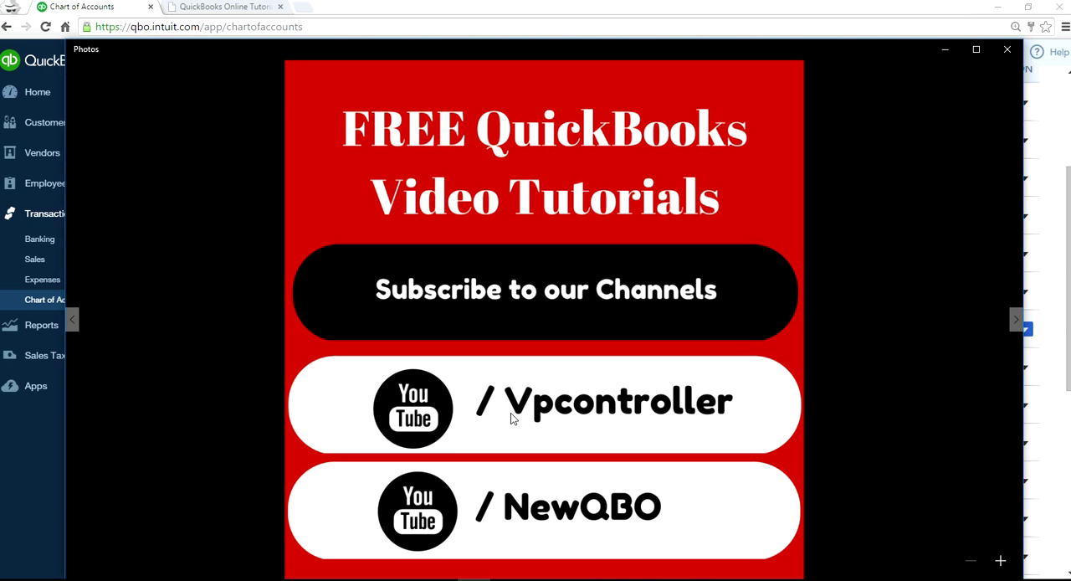
mouse_move(538, 506)
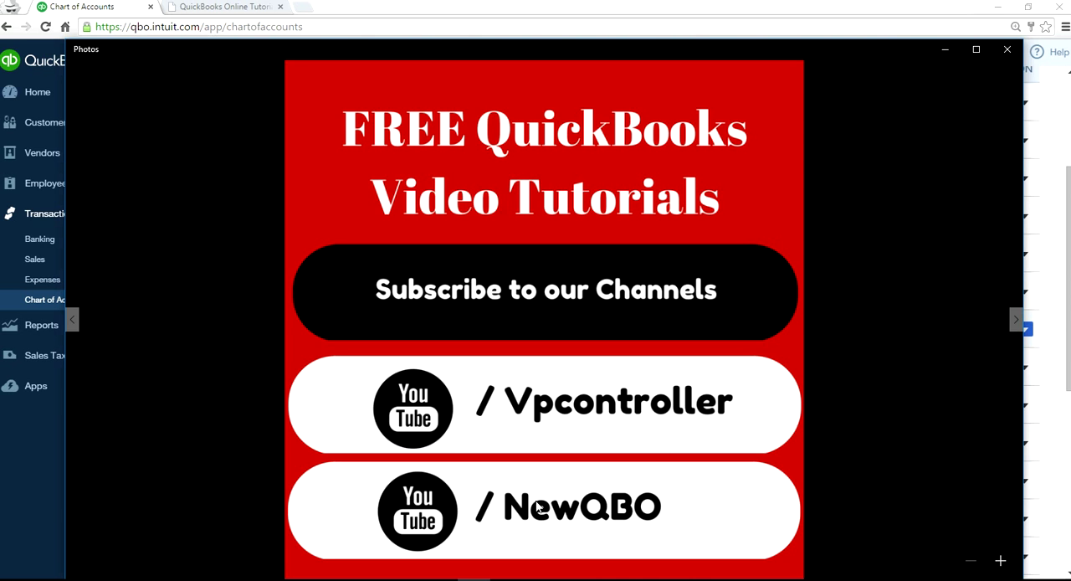
mouse_move(692, 435)
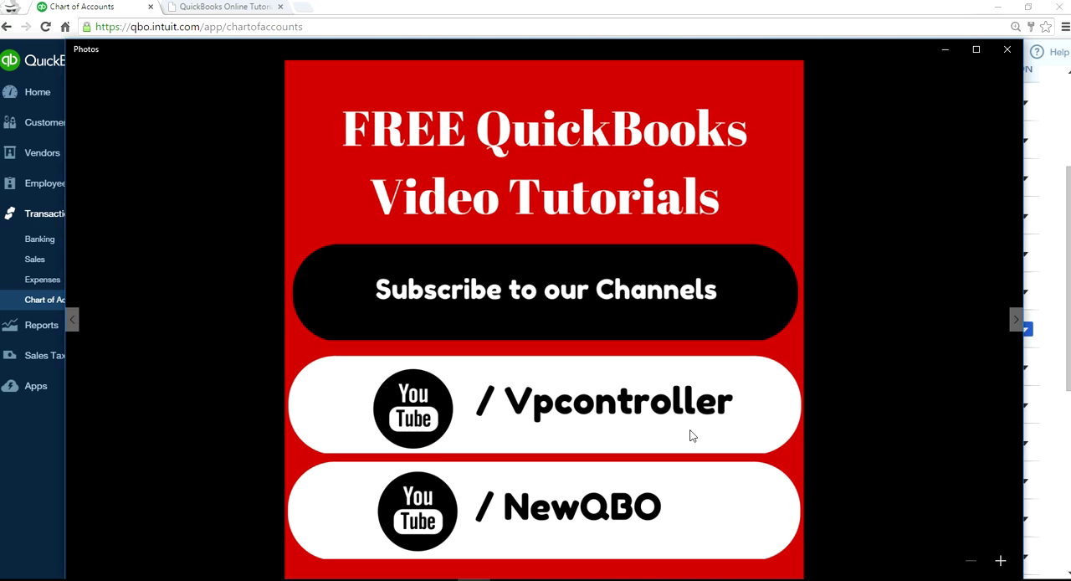
mouse_move(661, 532)
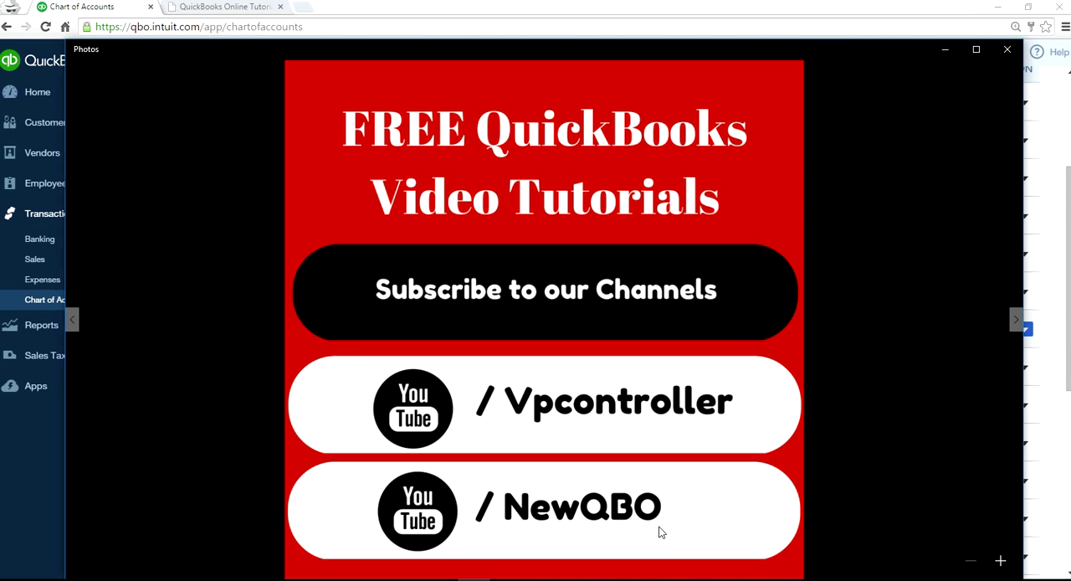
mouse_move(674, 528)
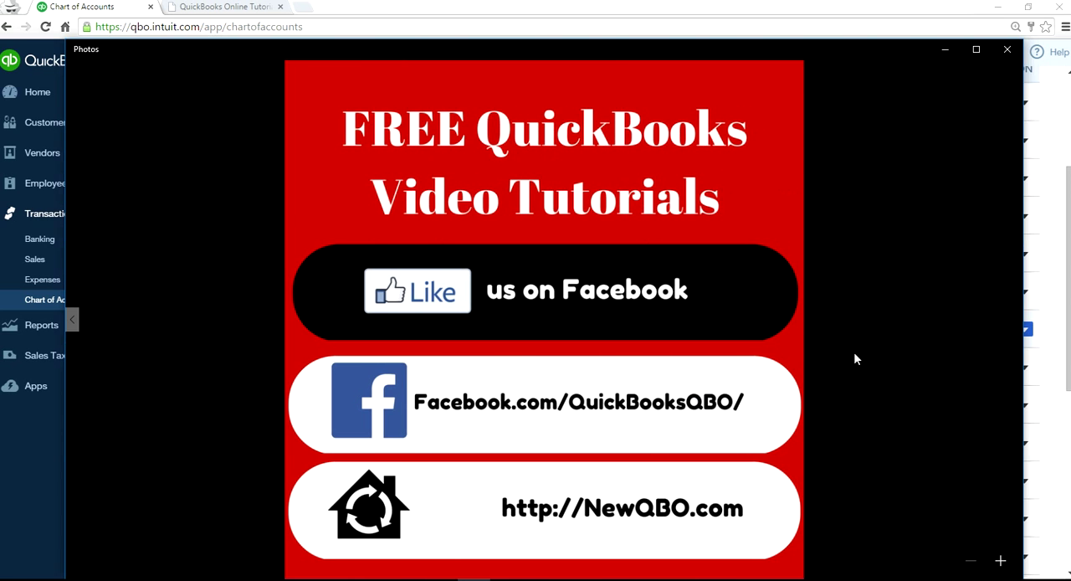
mouse_move(486, 426)
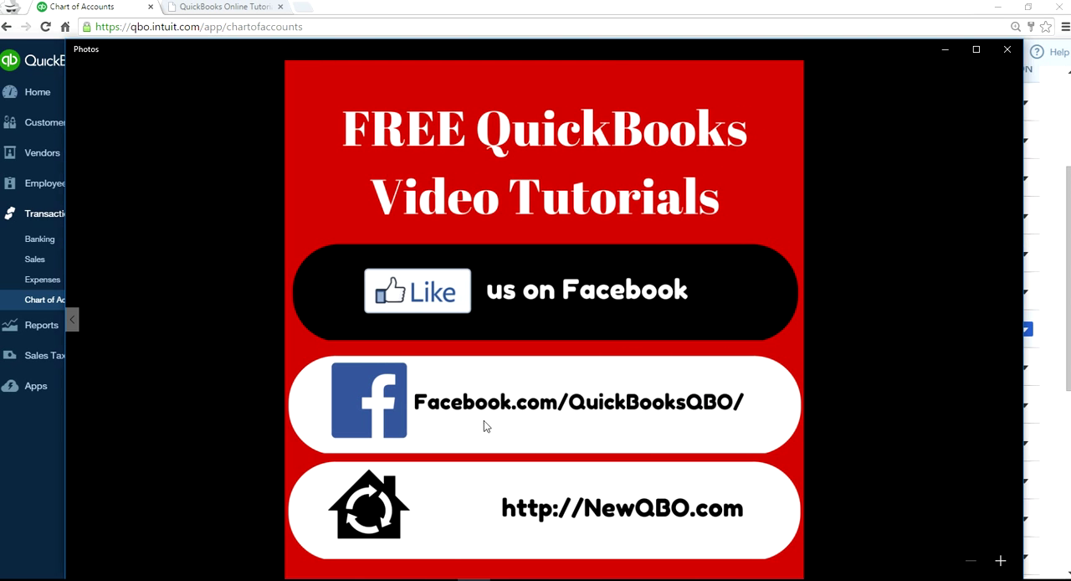
mouse_move(661, 420)
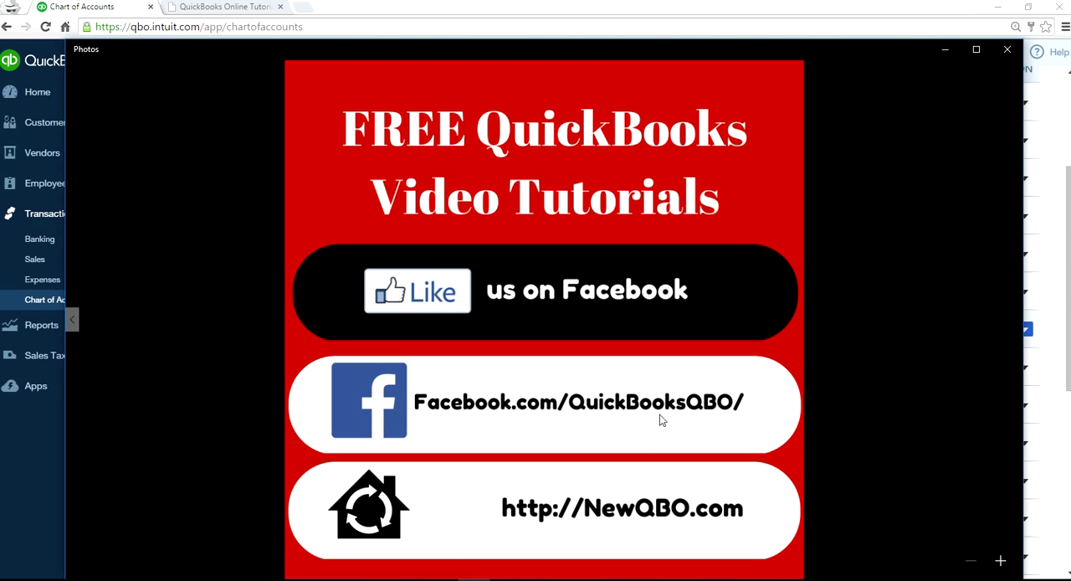
mouse_move(602, 509)
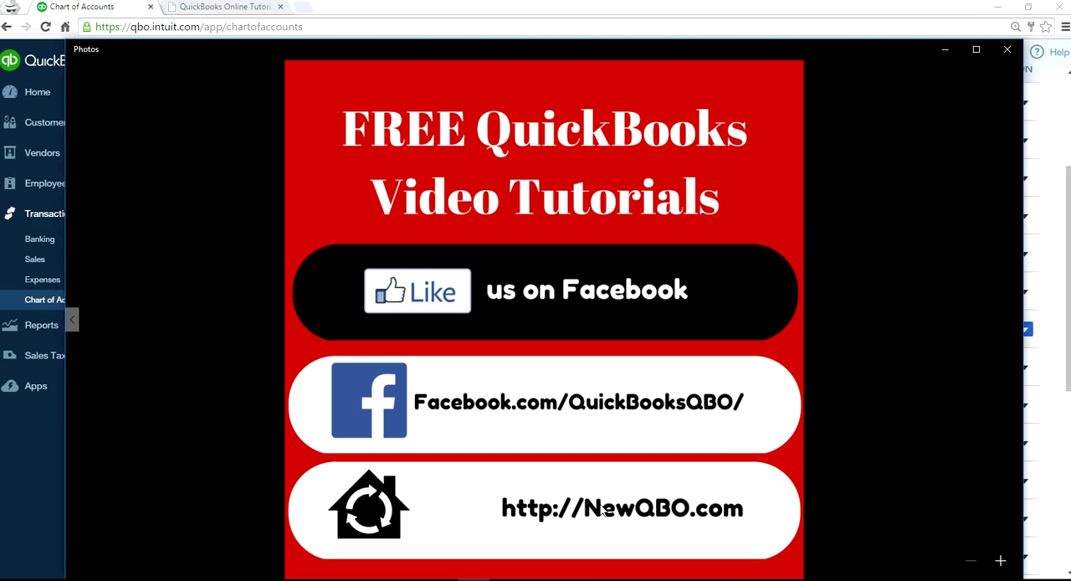
mouse_move(493, 7)
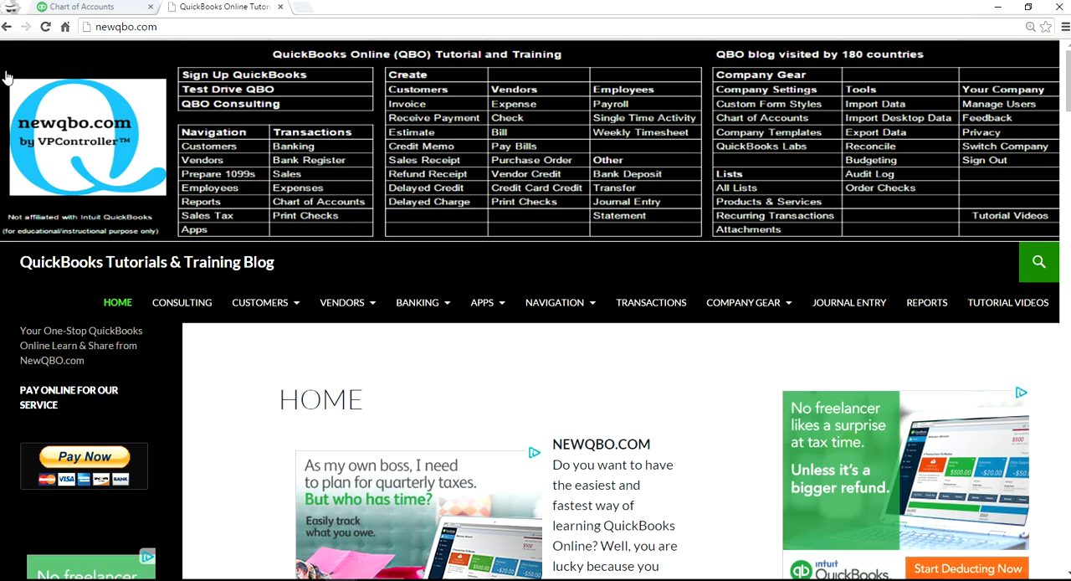
mouse_move(644, 278)
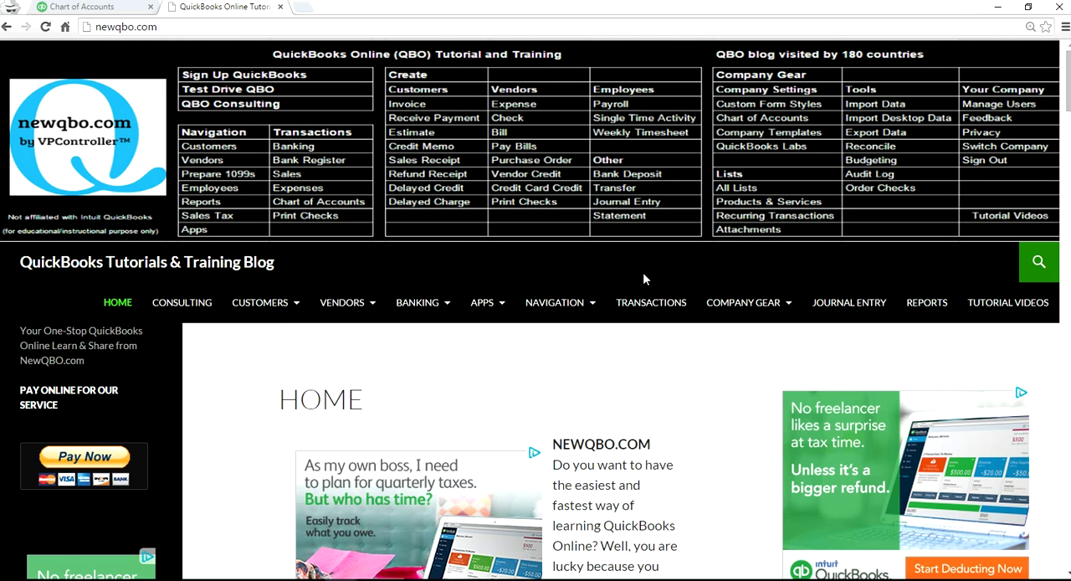
mouse_move(405, 263)
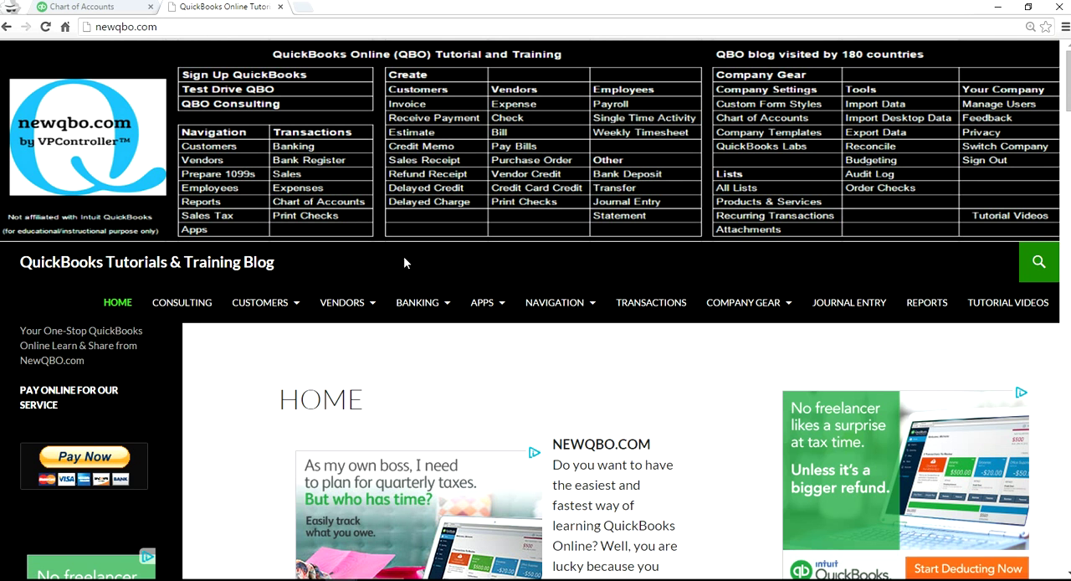
mouse_move(446, 284)
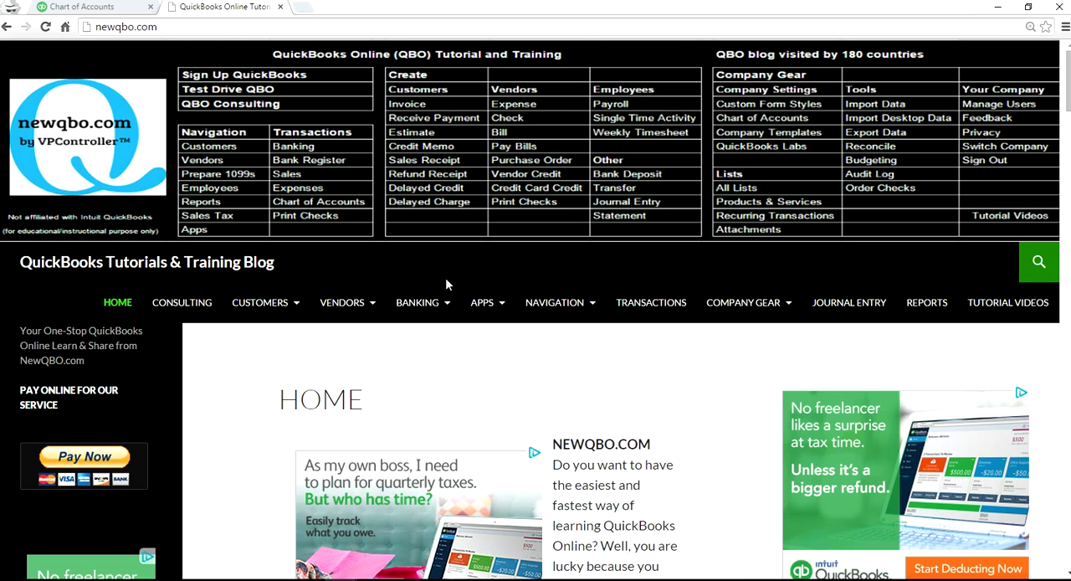